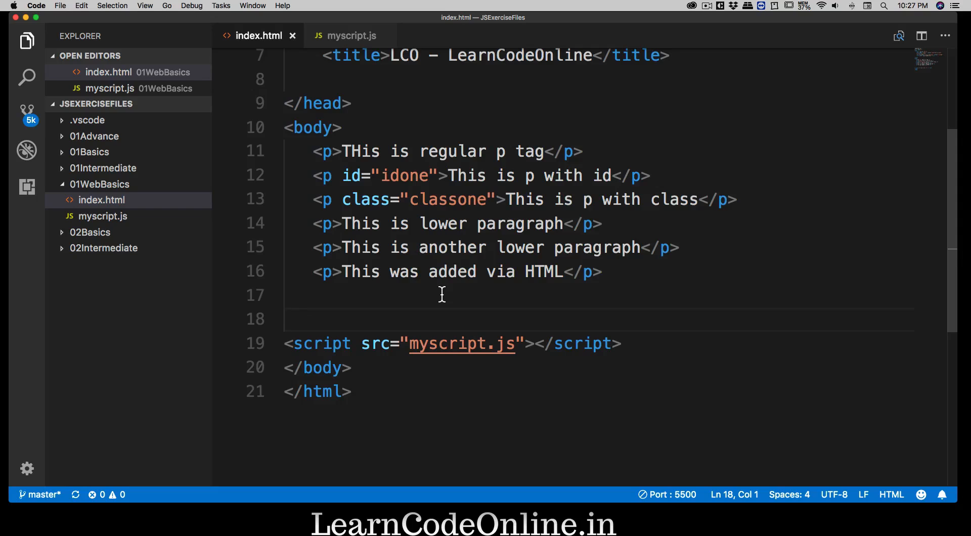
{"action": "mouse_move", "coordinate": [323, 151]}
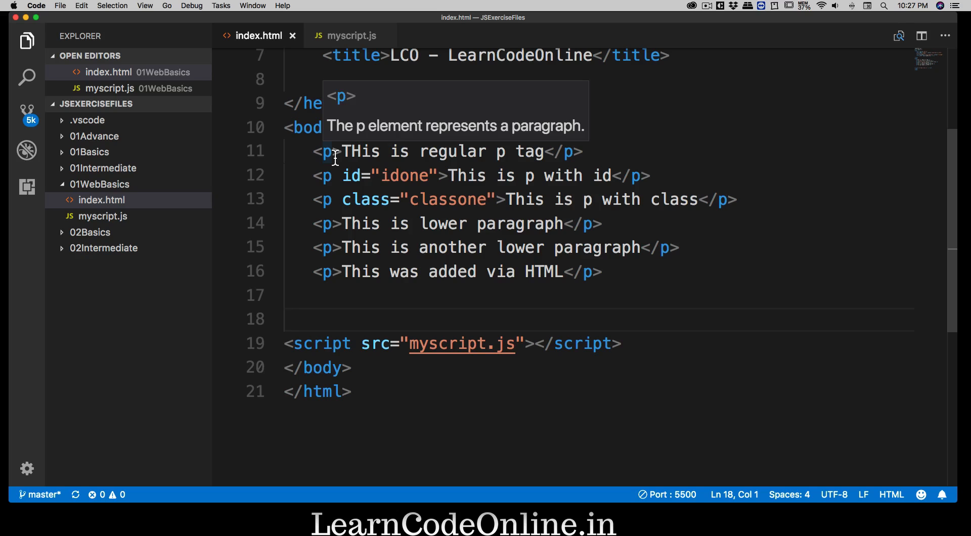
{"action": "mouse_move", "coordinate": [655, 283]}
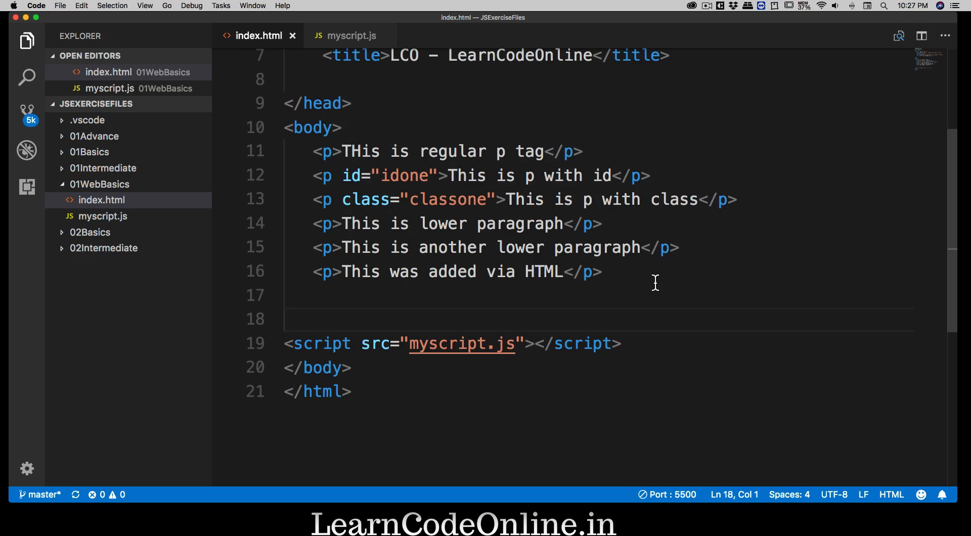
{"action": "mouse_move", "coordinate": [643, 285]}
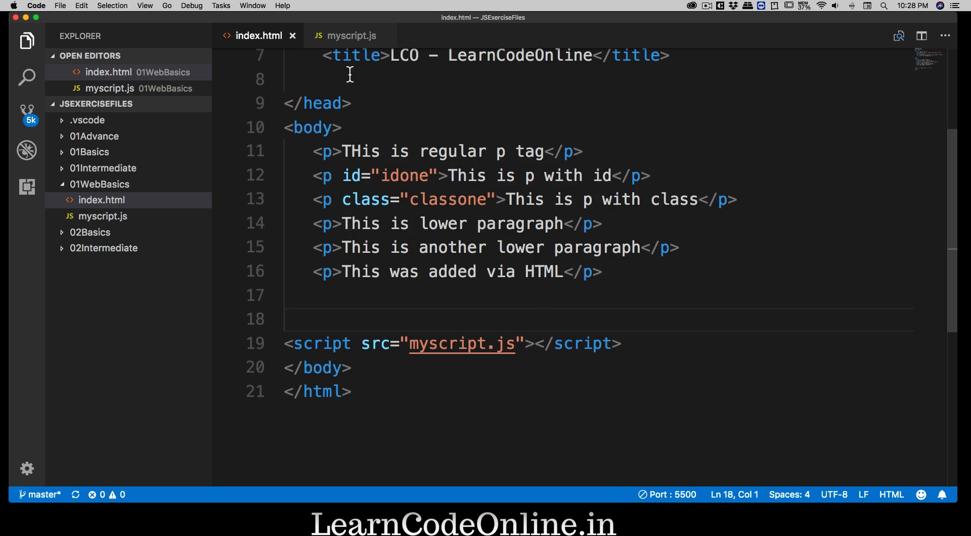
Add <button>click me</button> on line 18 of index.html, just above the script tag
{"action": "left_click", "coordinate": [350, 35]}
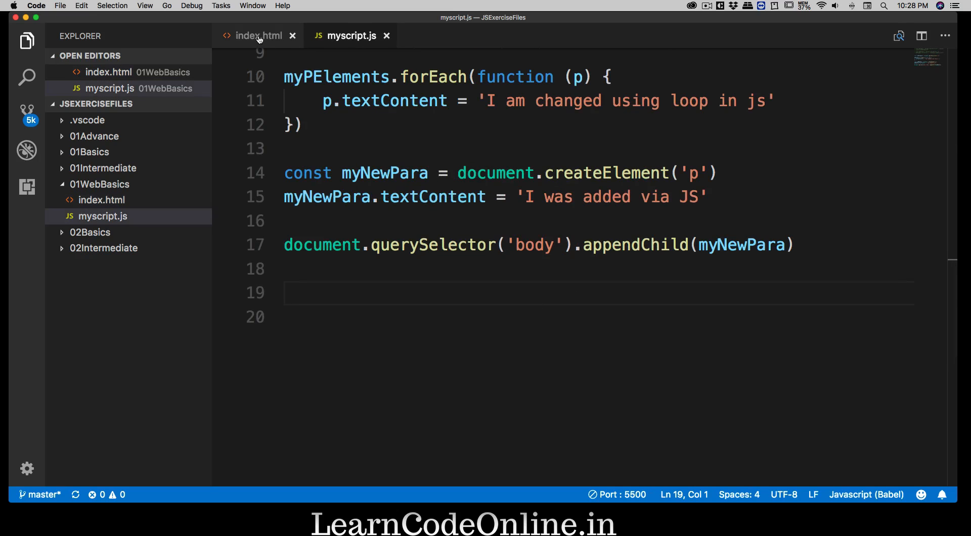
{"action": "left_click", "coordinate": [255, 36]}
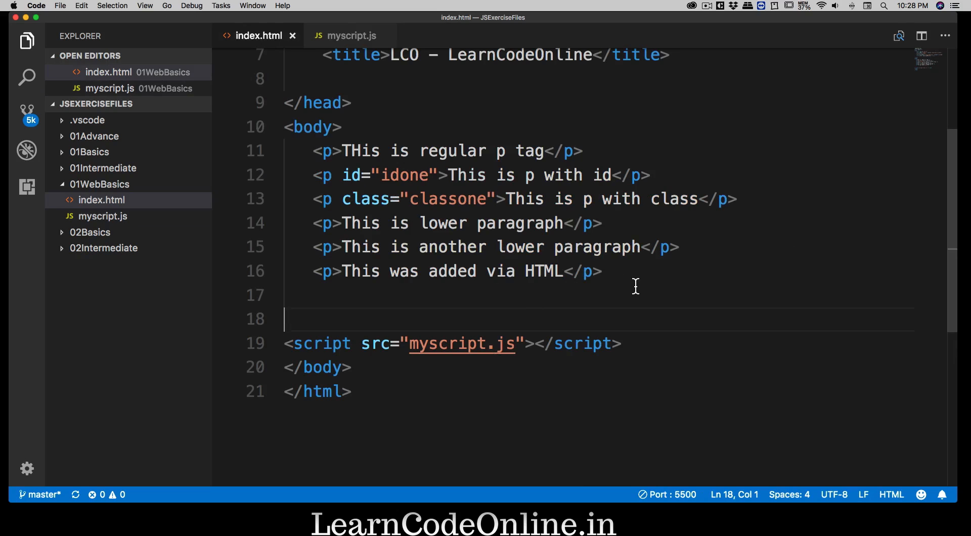
{"action": "scroll", "scroll_direction": "down", "scroll_amount": 3}
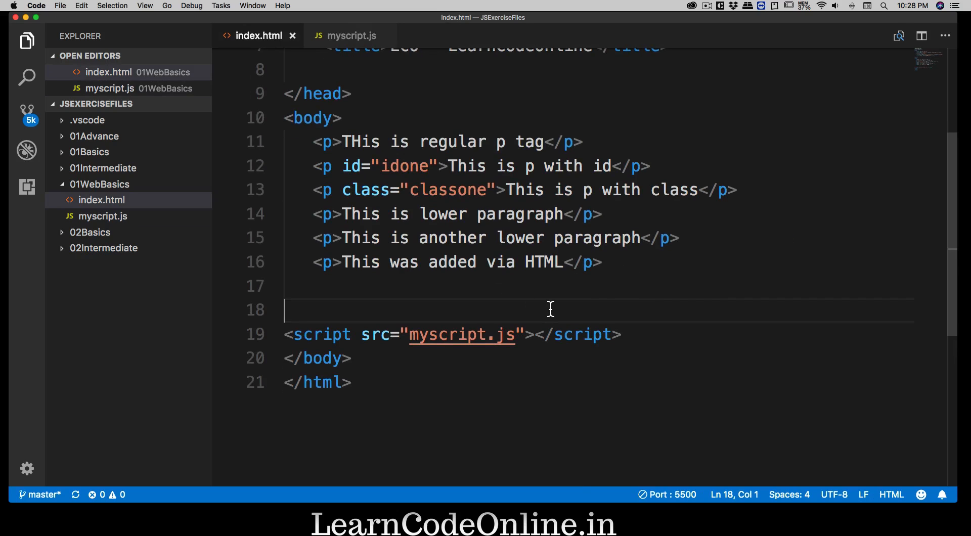
{"action": "key", "text": "enter"}
{"action": "type", "text": "<button></button>"}
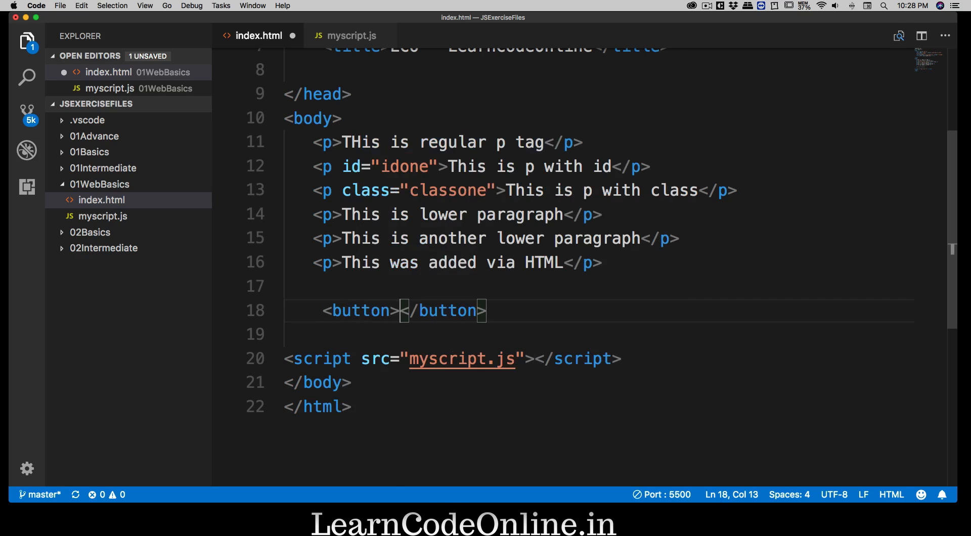
{"action": "type", "text": "click me"}
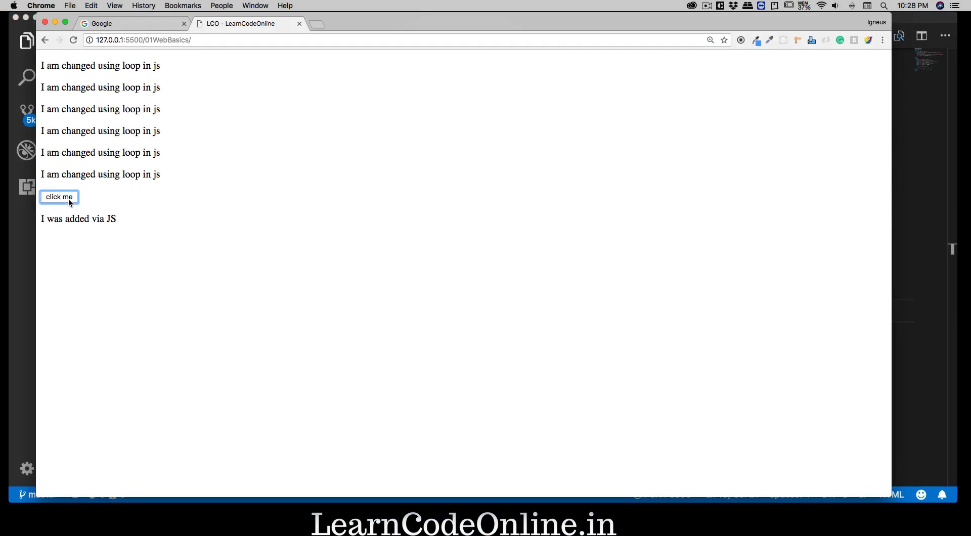
{"action": "mouse_move", "coordinate": [147, 218]}
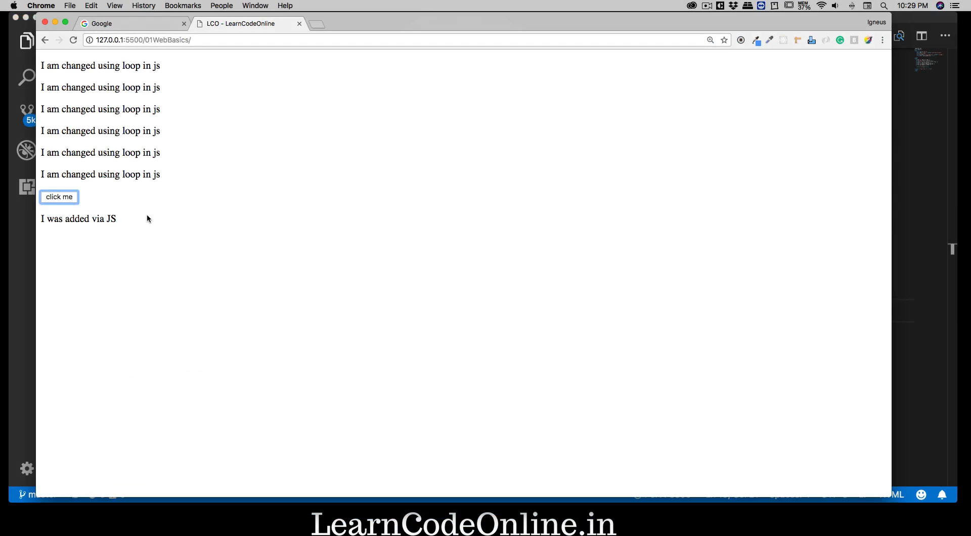
{"action": "mouse_move", "coordinate": [23, 242]}
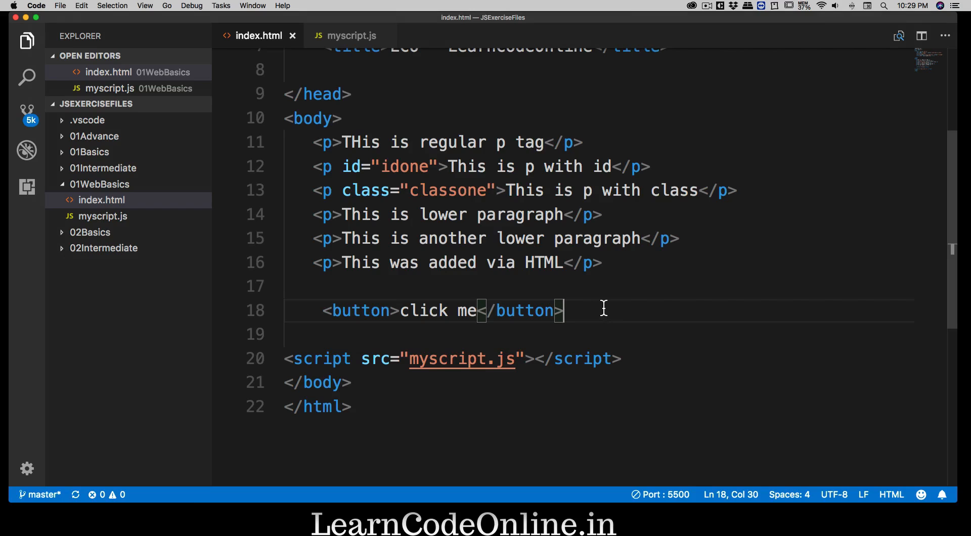
{"action": "mouse_move", "coordinate": [359, 310]}
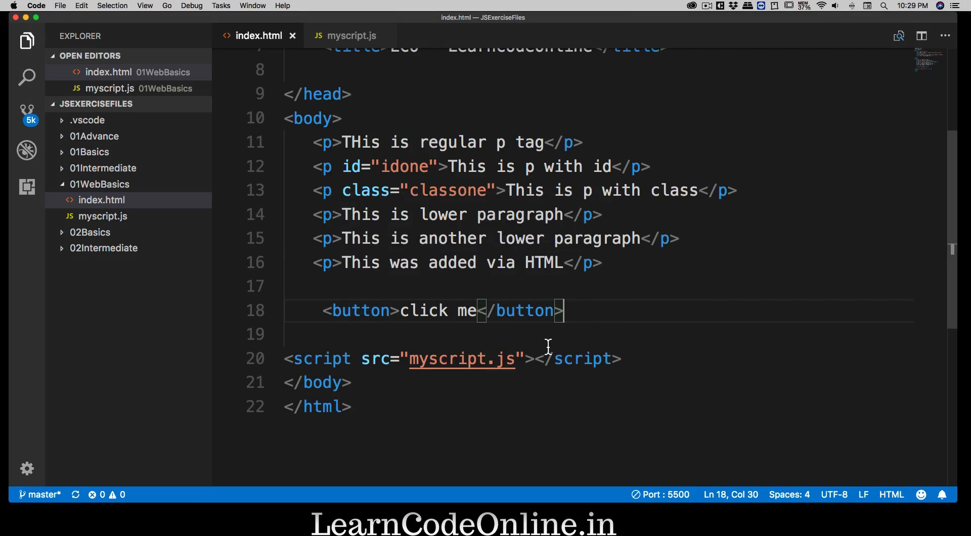
{"action": "mouse_move", "coordinate": [586, 317]}
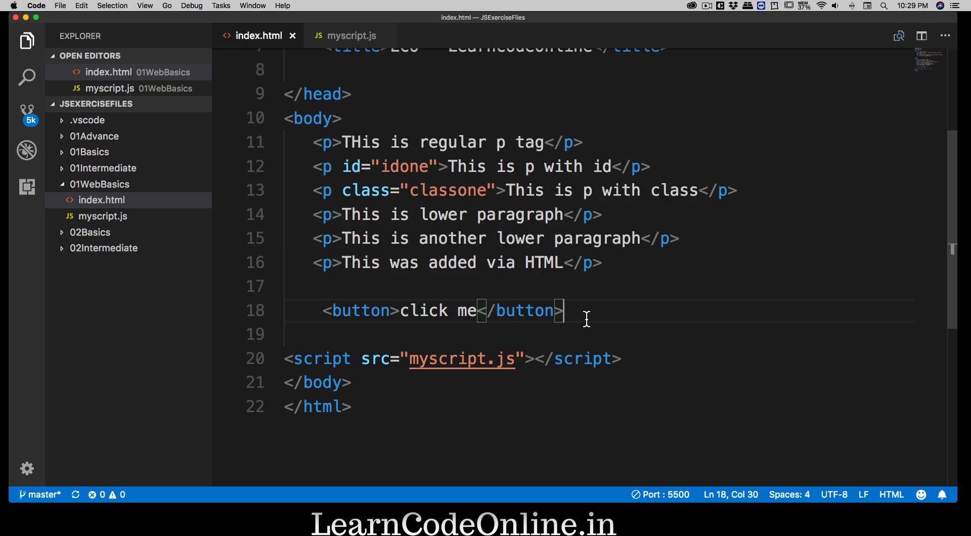
{"action": "mouse_move", "coordinate": [342, 52]}
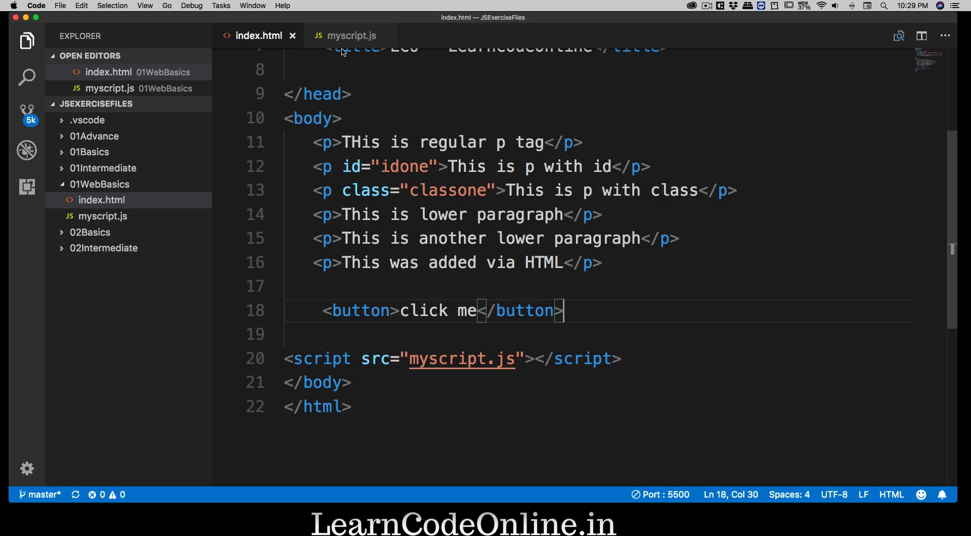
Type document.querySelector('button') on line 19 of myscript.js, checking the button markup in index.html
{"action": "left_click", "coordinate": [351, 35]}
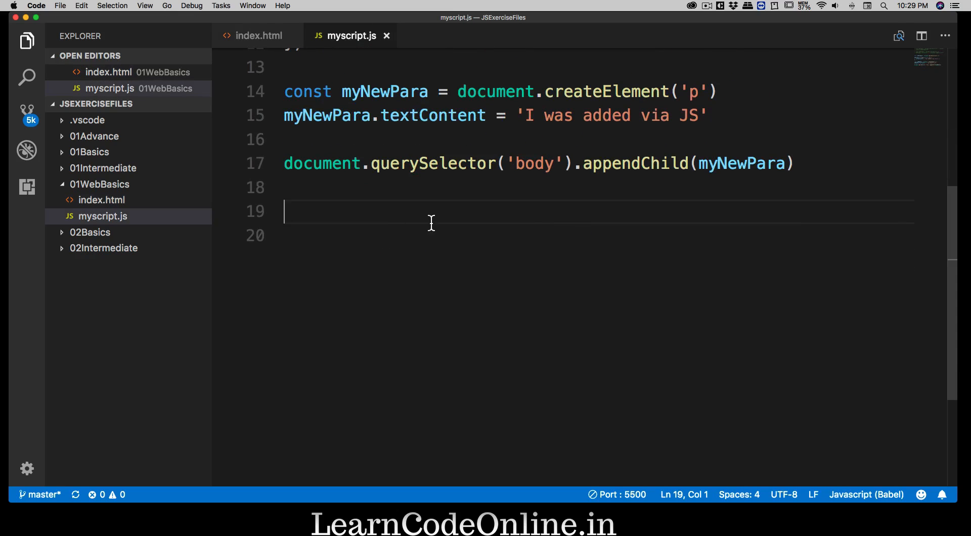
{"action": "mouse_move", "coordinate": [381, 222]}
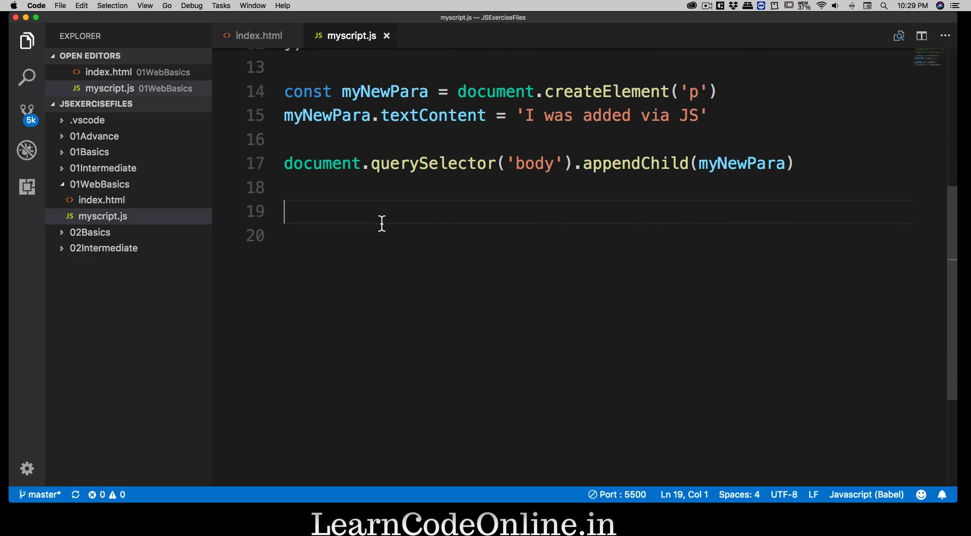
{"action": "type", "text": "doc"}
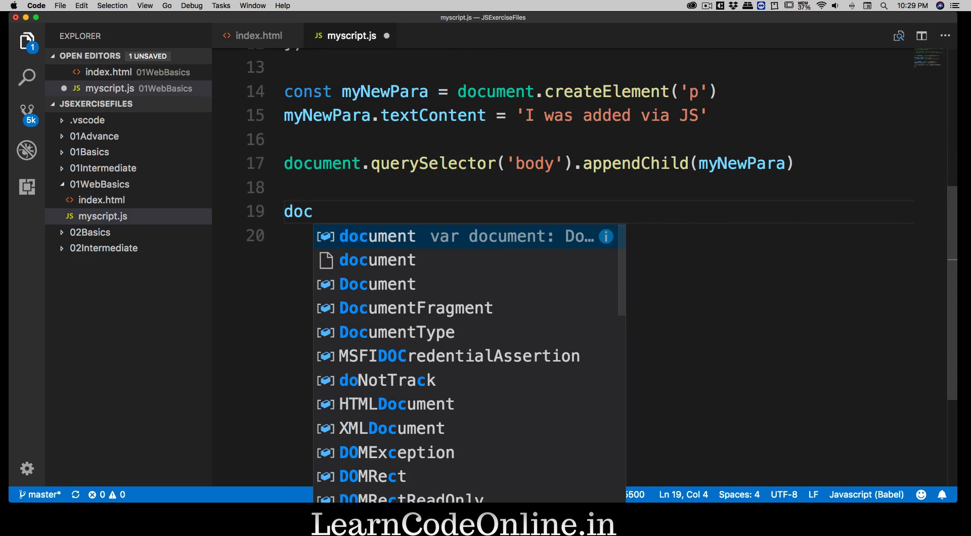
{"action": "key", "text": "Tab"}
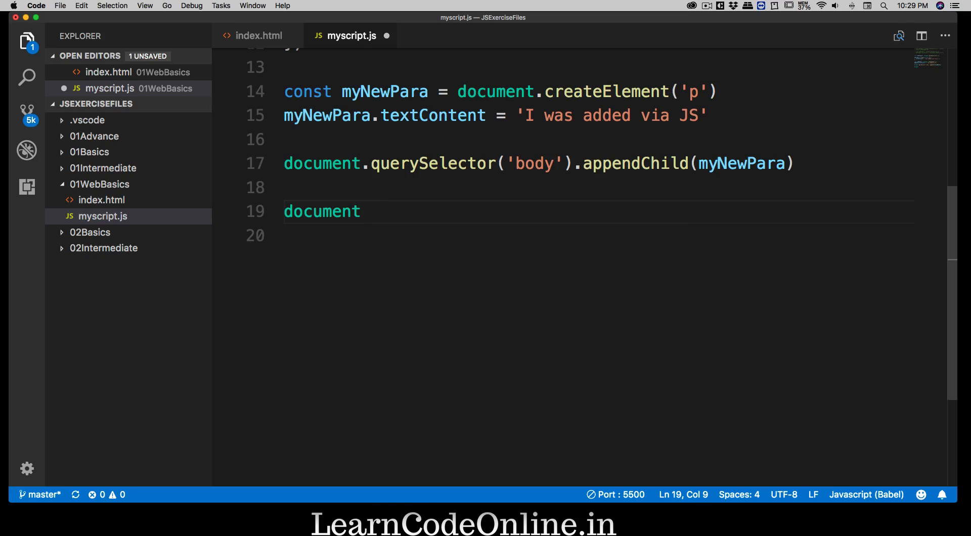
{"action": "type", "text": ".querySelector"}
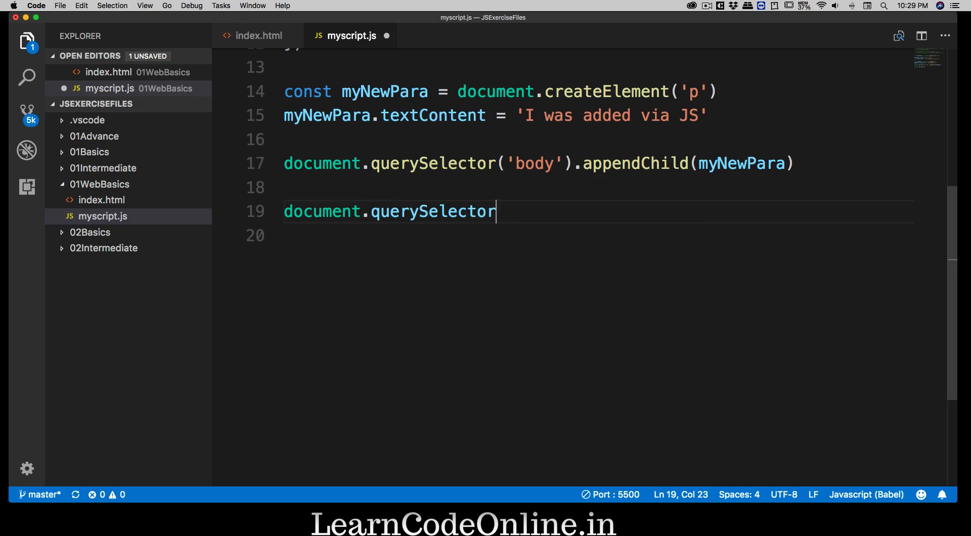
{"action": "type", "text": "("}
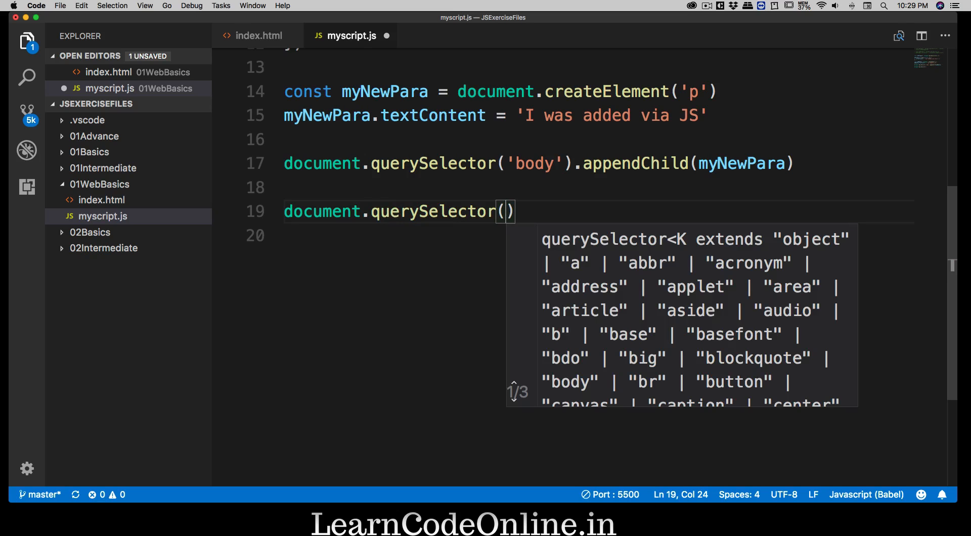
{"action": "type", "text": "'butt"}
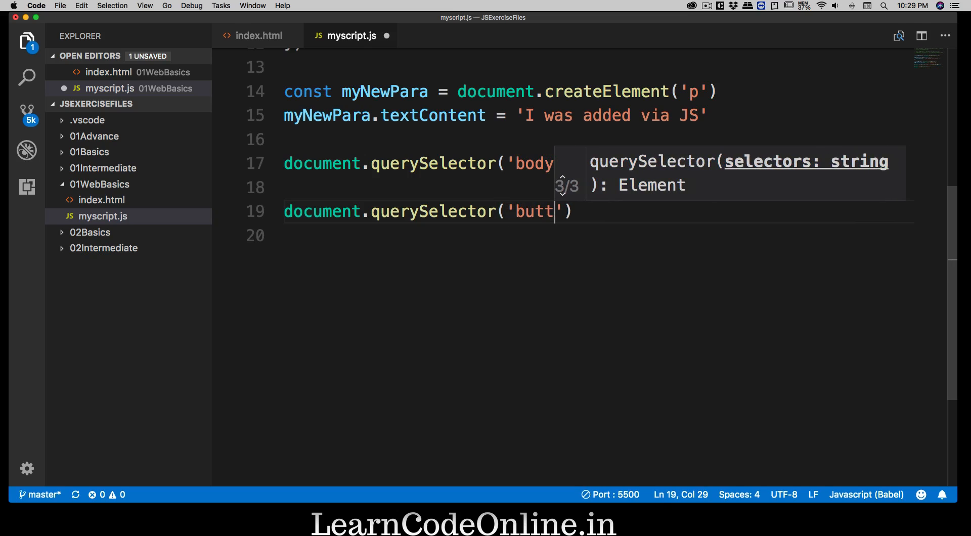
{"action": "type", "text": "on"}
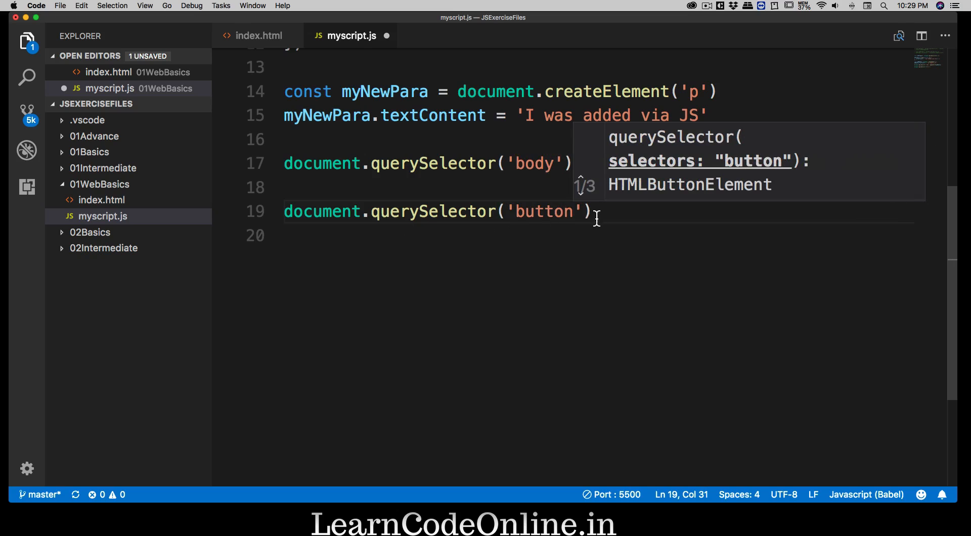
{"action": "left_click", "coordinate": [255, 35]}
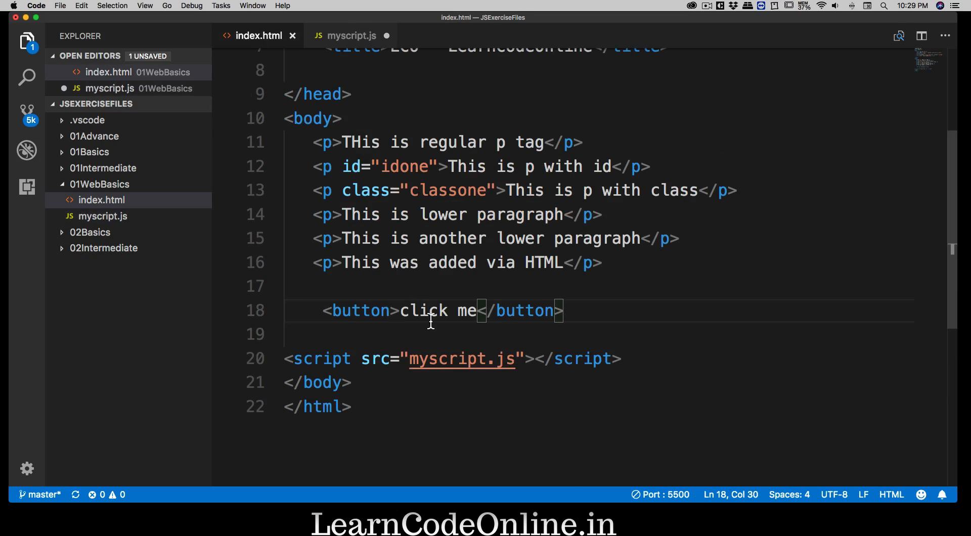
{"action": "mouse_move", "coordinate": [433, 321]}
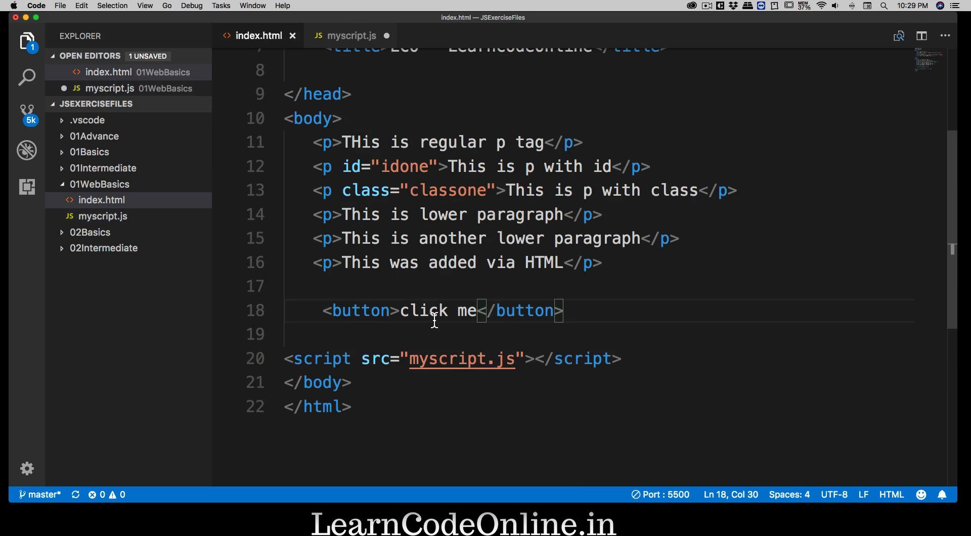
{"action": "left_click", "coordinate": [350, 36]}
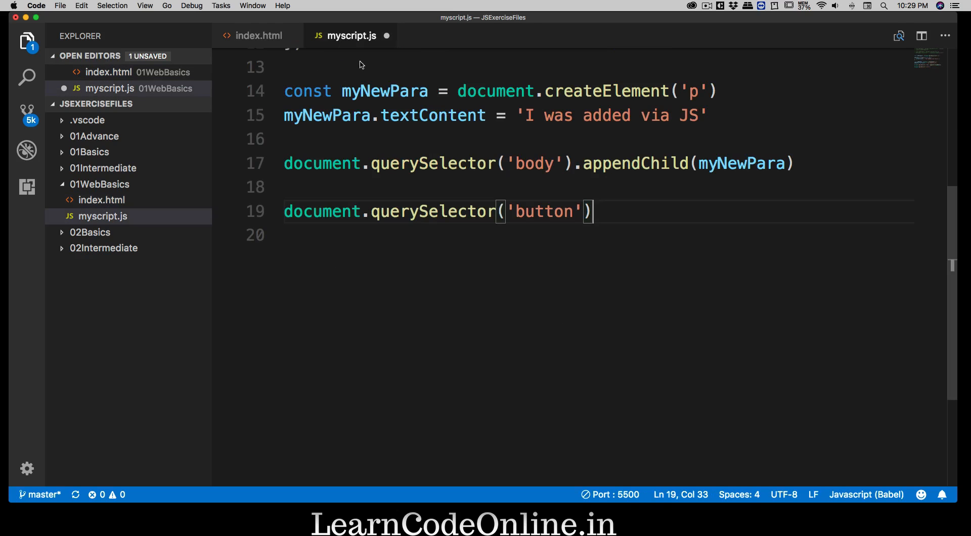
{"action": "mouse_move", "coordinate": [685, 324]}
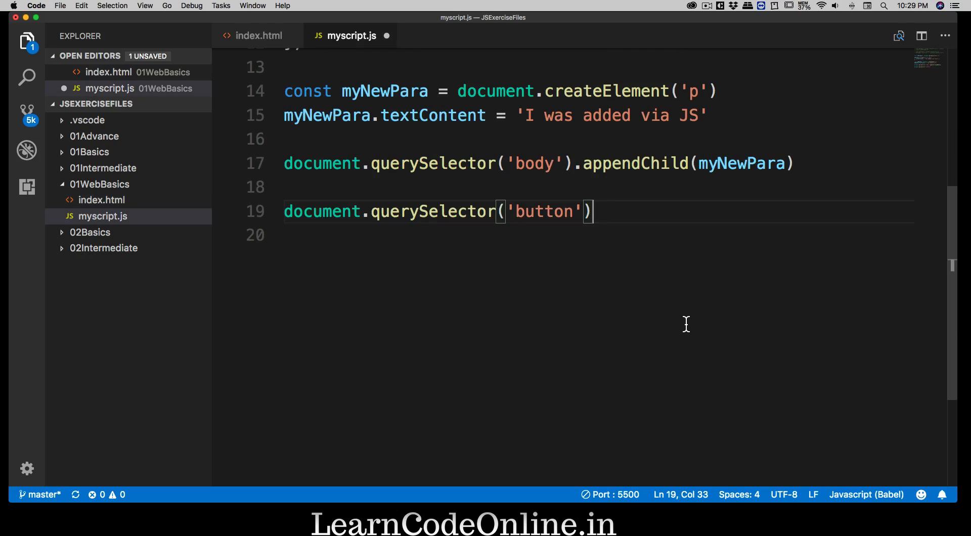
Chain .addEventListener() onto the button selector on line 19
{"action": "type", "text": "."}
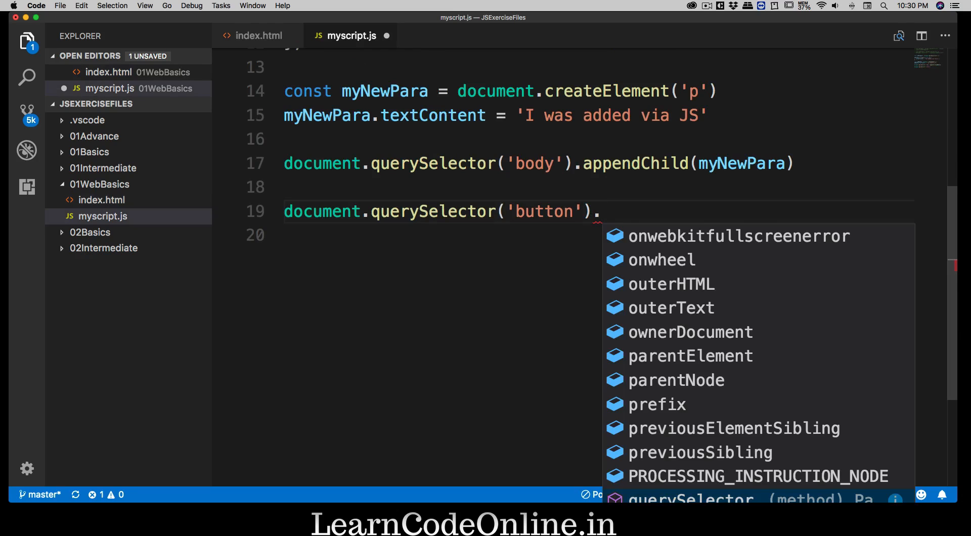
{"action": "type", "text": "addEventListener"}
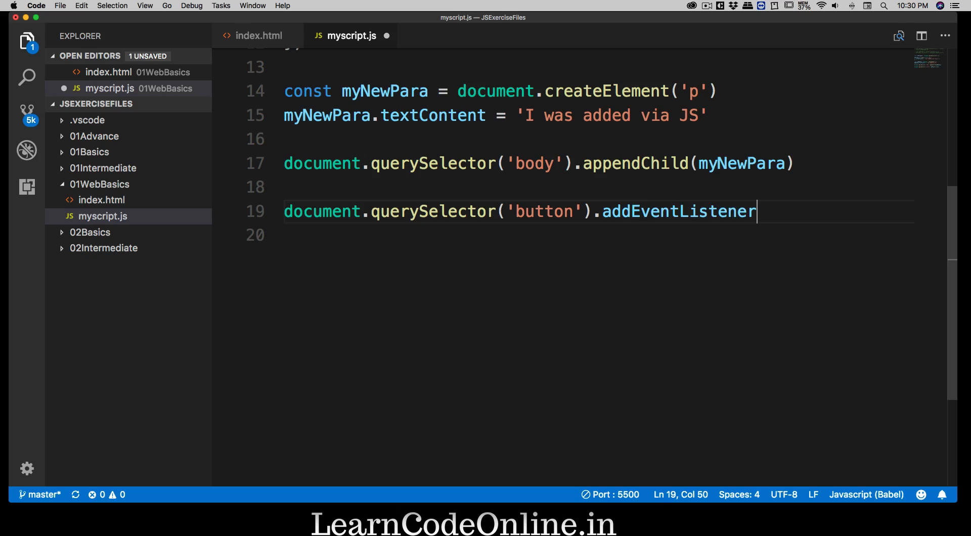
{"action": "type", "text": "("}
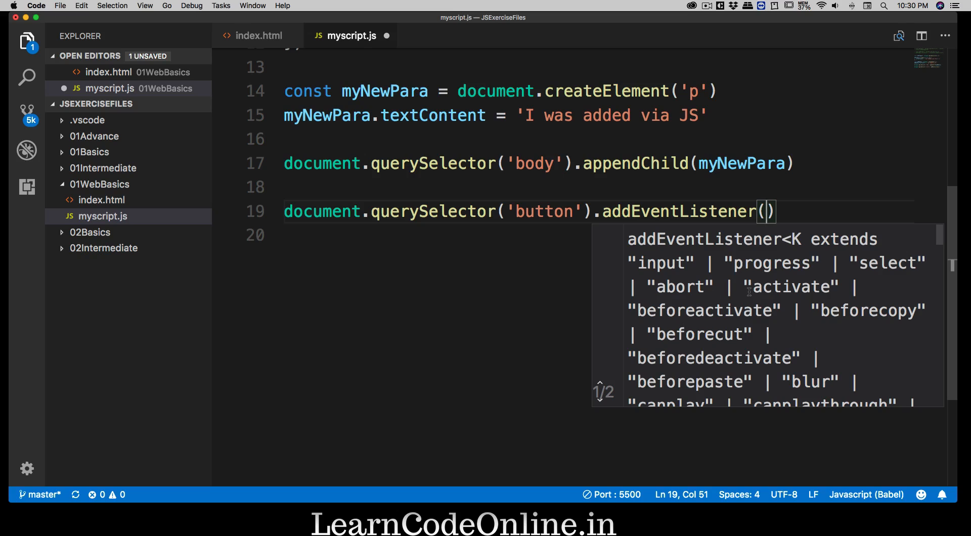
Scroll through the IntelliSense hints listing the event types addEventListener accepts
{"action": "scroll", "scroll_direction": "down", "scroll_amount": 3}
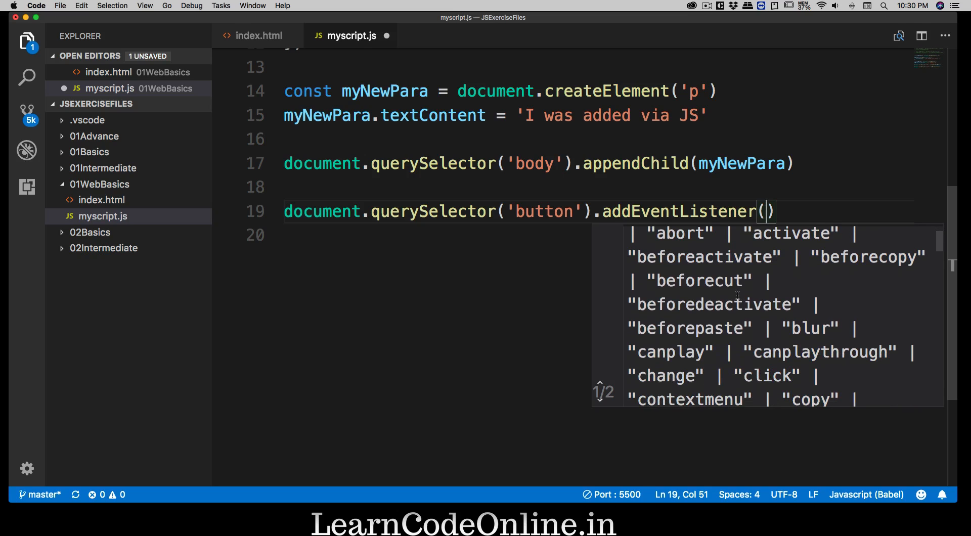
{"action": "scroll", "scroll_direction": "down", "scroll_amount": 3}
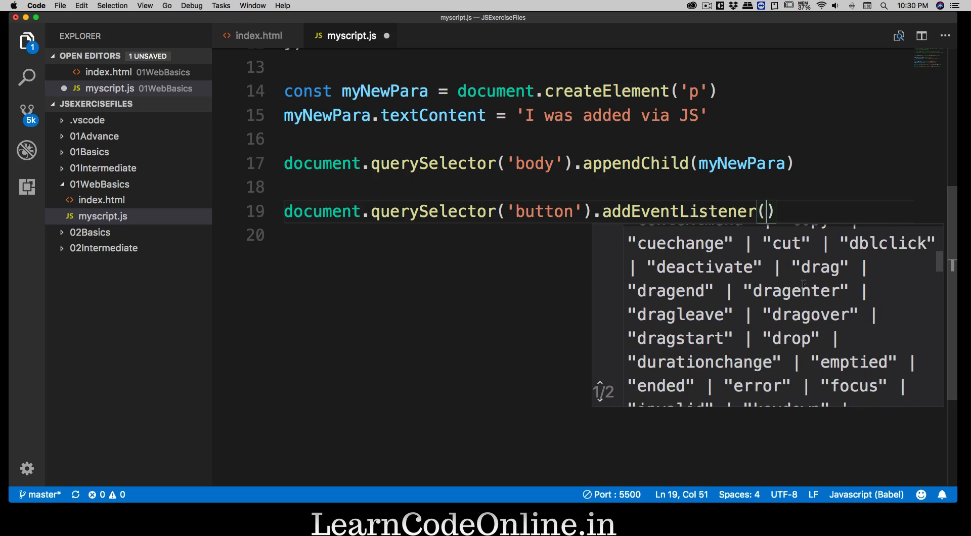
{"action": "scroll", "scroll_direction": "down", "scroll_amount": 3}
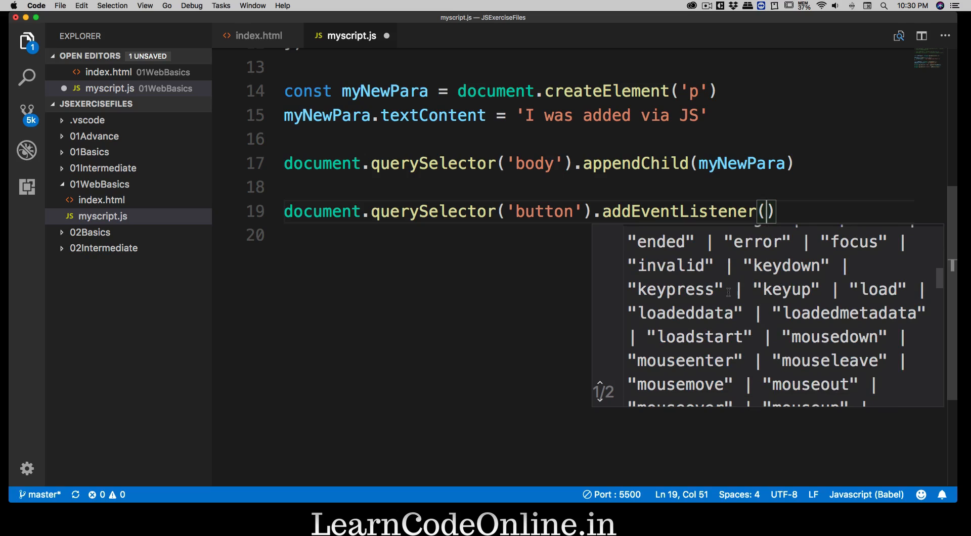
{"action": "scroll", "scroll_direction": "down", "scroll_amount": 3}
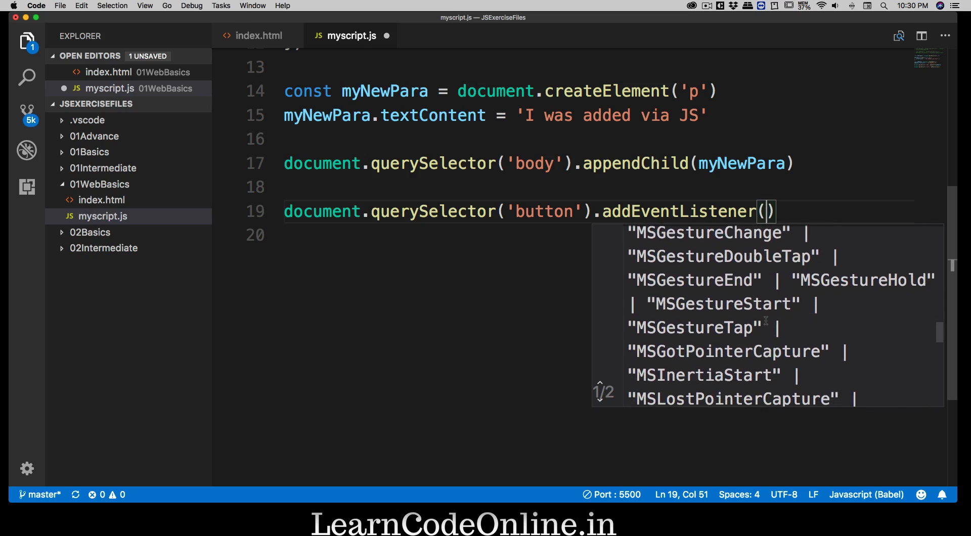
{"action": "scroll", "scroll_direction": "down", "scroll_amount": 3}
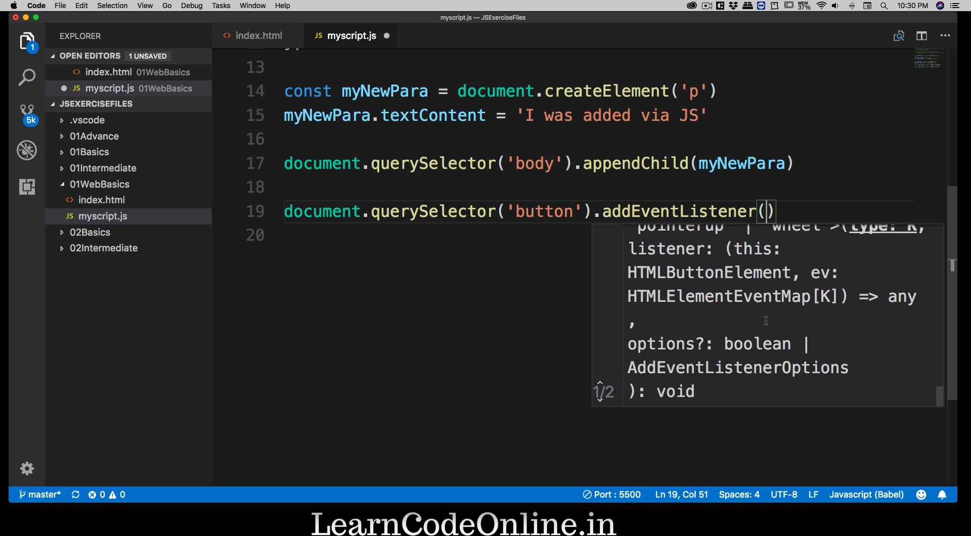
Pass 'click' and an empty arrow function () => { } to addEventListener
{"action": "type", "text": "'click'"}
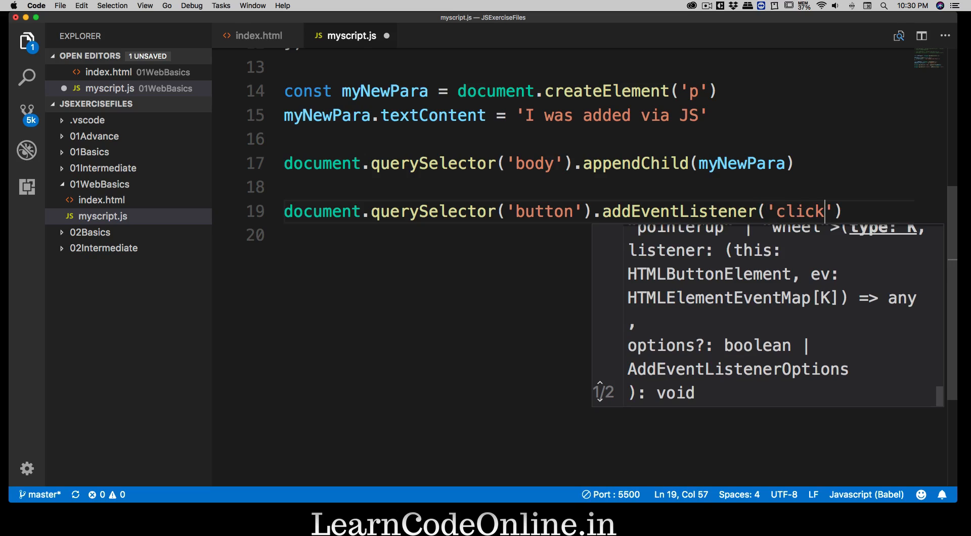
{"action": "type", "text": "'"}
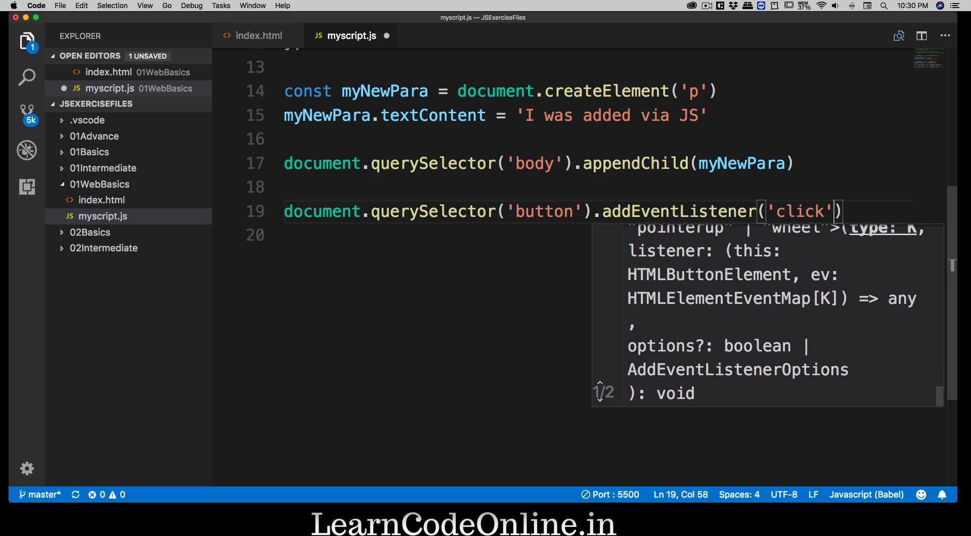
{"action": "type", "text": ","}
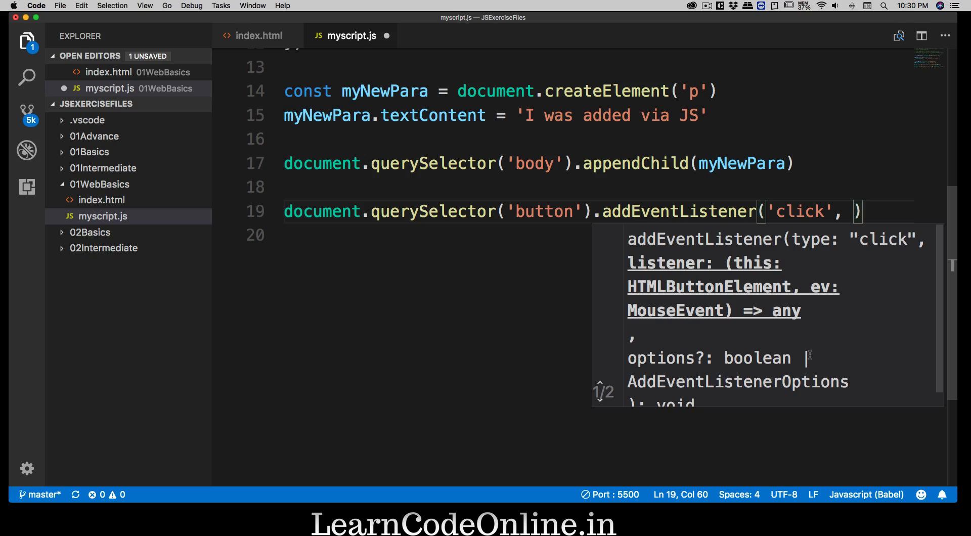
{"action": "type", "text": "fu"}
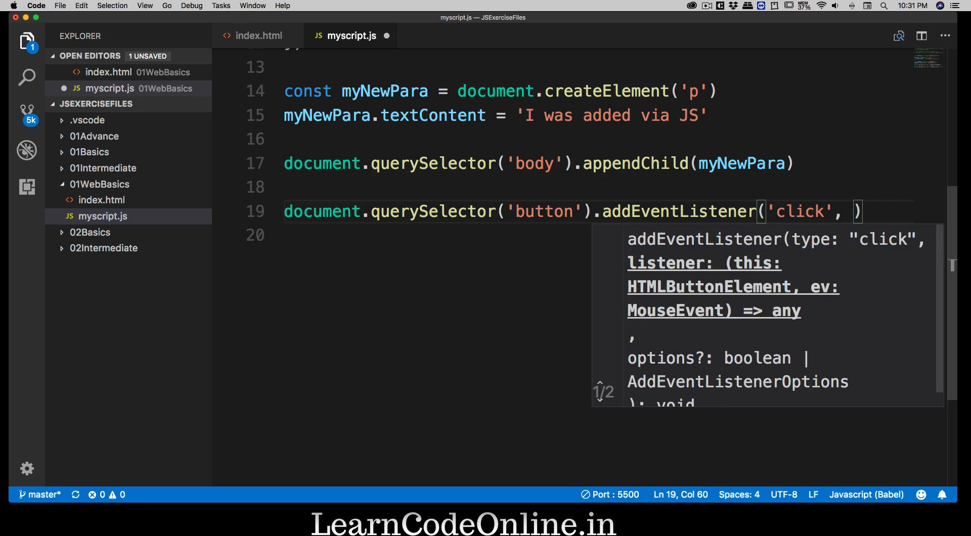
{"action": "type", "text": "("}
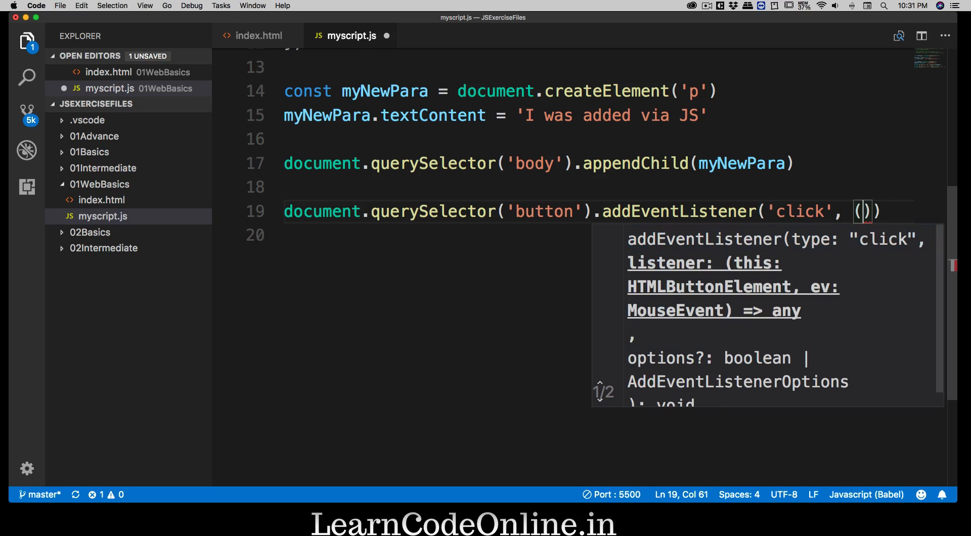
{"action": "type", "text": "() =>"}
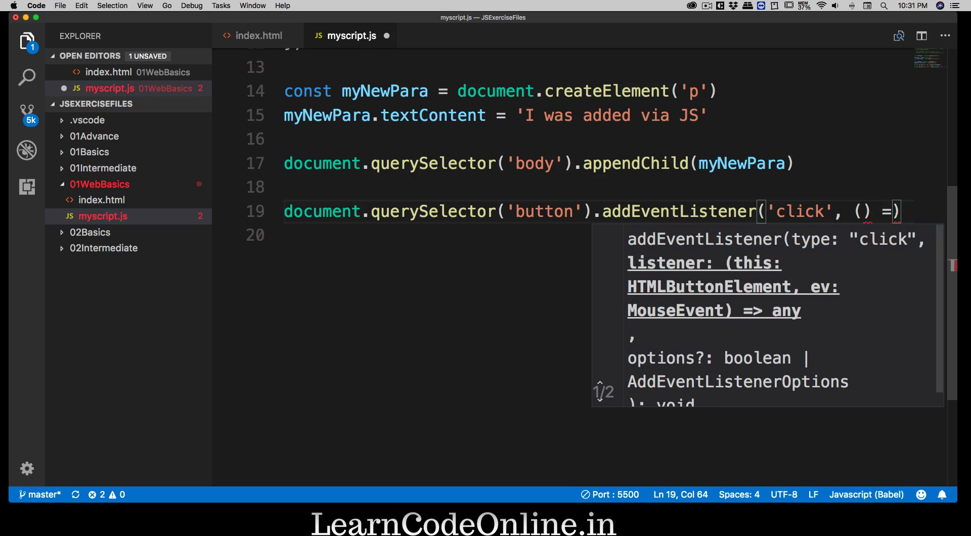
{"action": "type", "text": "{"}
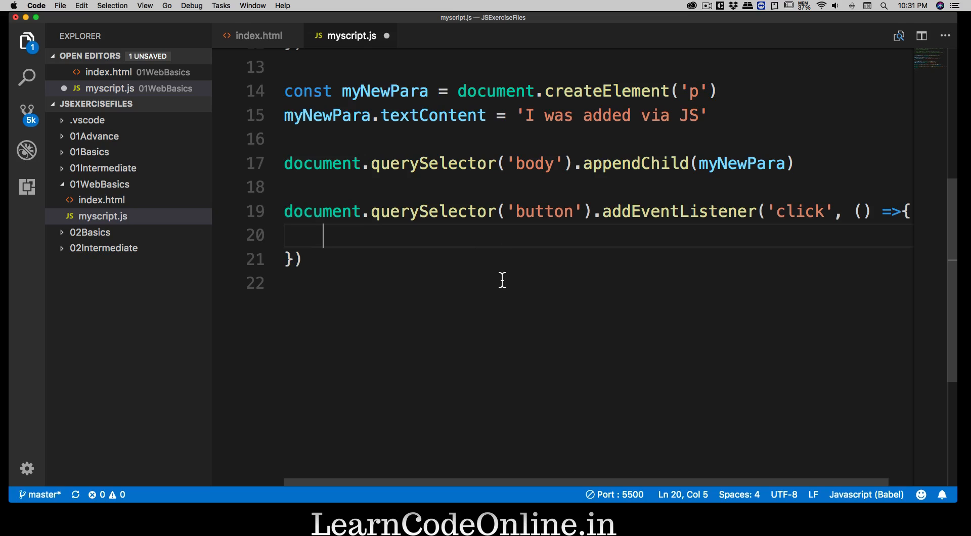
Write console.log('Button was pressed!') inside the arrow function body
{"action": "type", "text": "log();"}
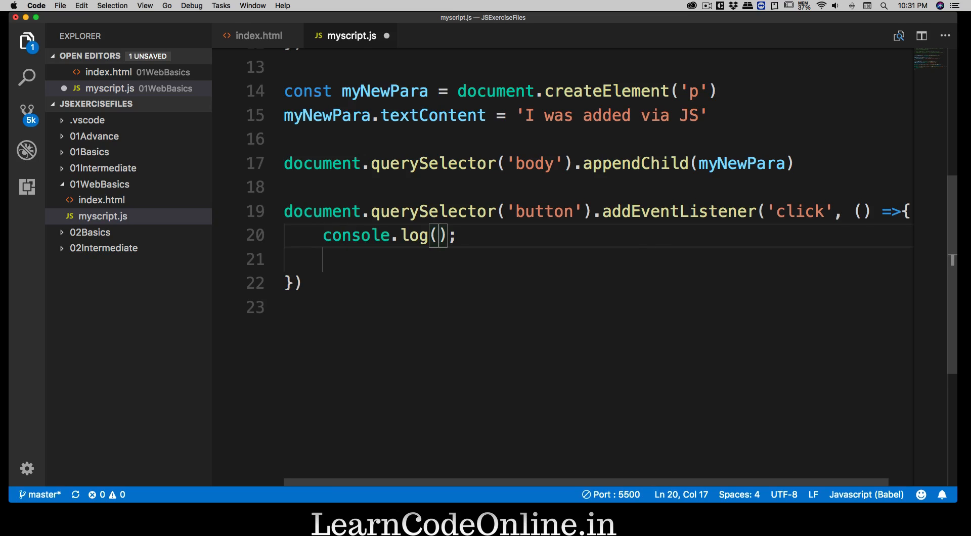
{"action": "type", "text": "'Button'"}
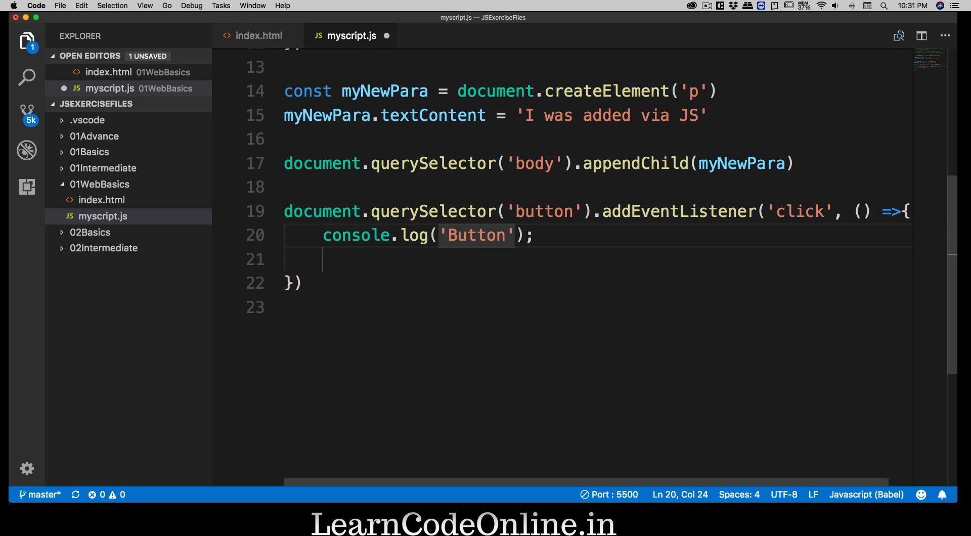
{"action": "type", "text": "was pressed"}
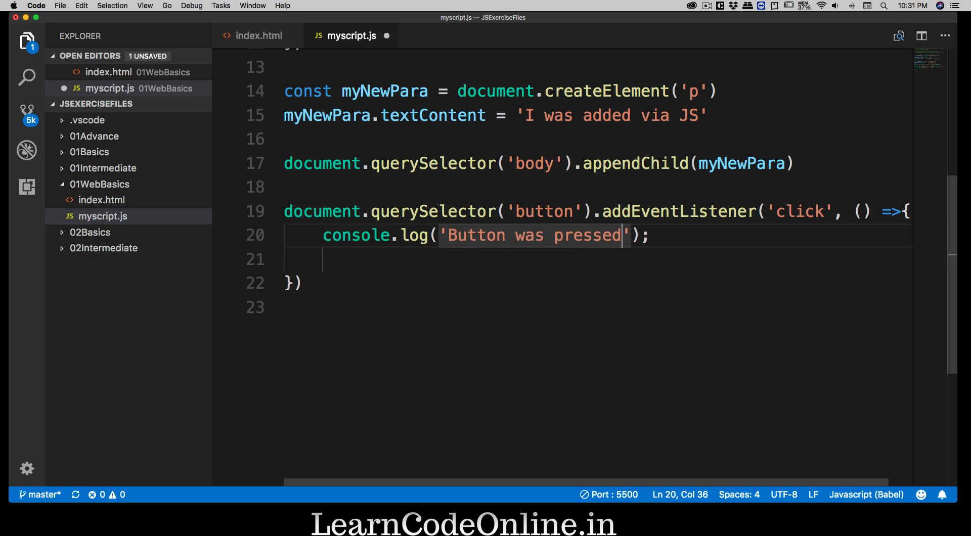
{"action": "type", "text": "!"}
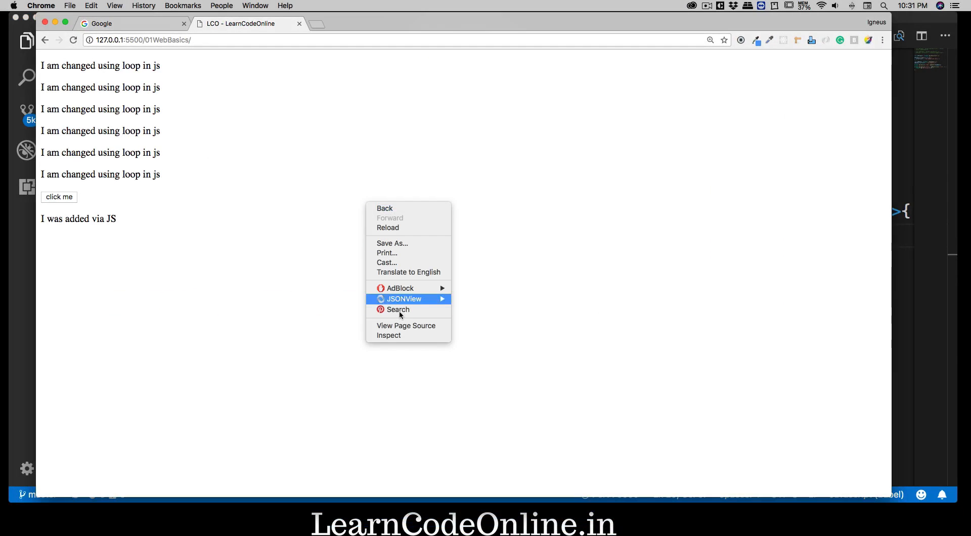
Open Chrome's DevTools Console and click 'click me' repeatedly to see 'Button was pressed!' logged
{"action": "left_click", "coordinate": [388, 334]}
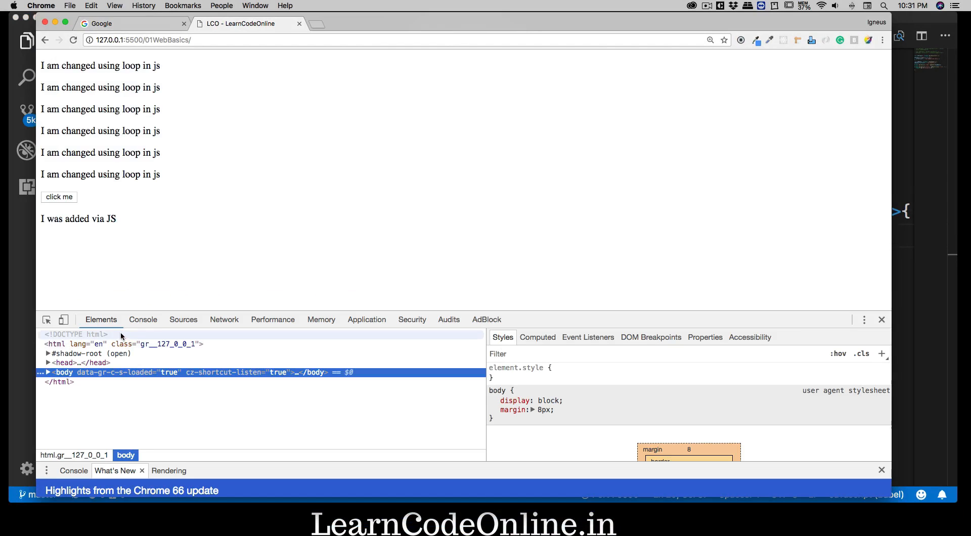
{"action": "left_click", "coordinate": [143, 320]}
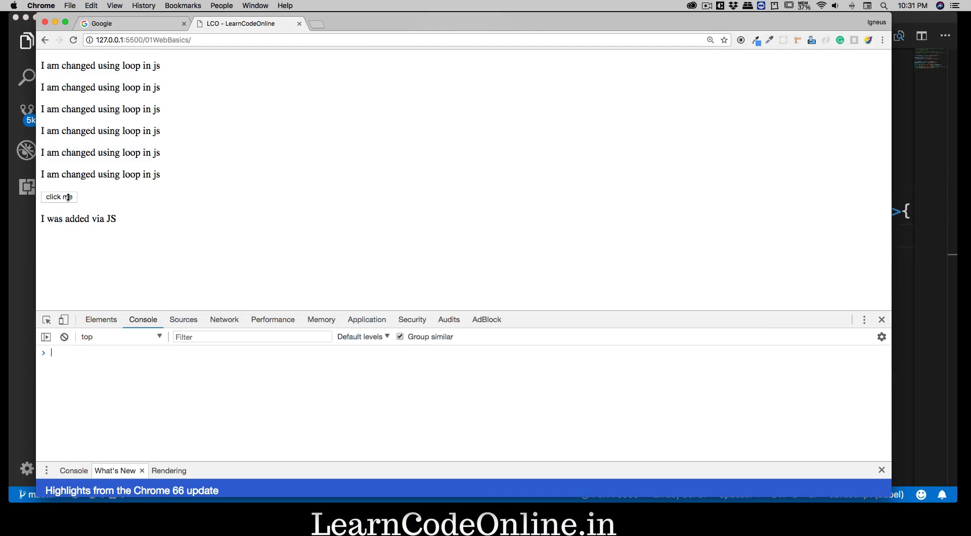
{"action": "left_click", "coordinate": [59, 197]}
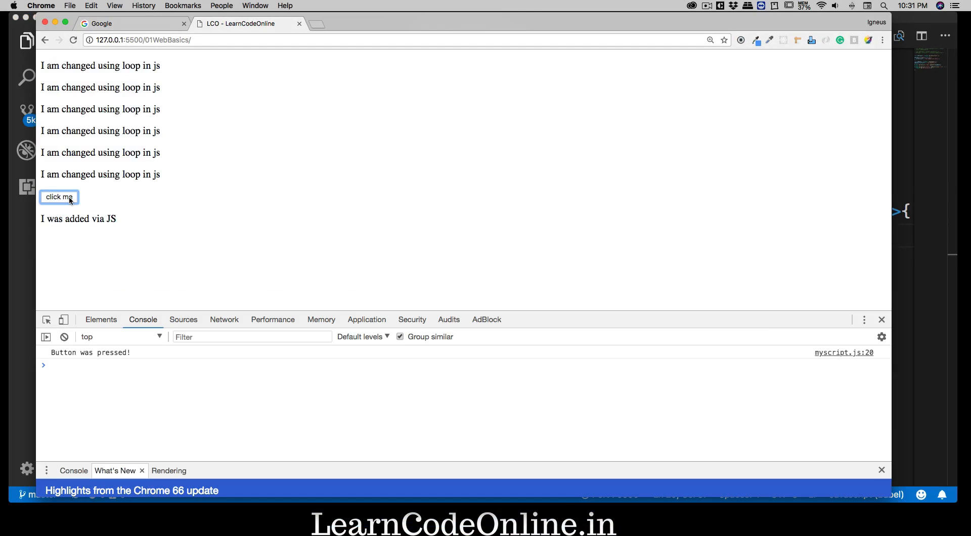
{"action": "left_click", "coordinate": [59, 196]}
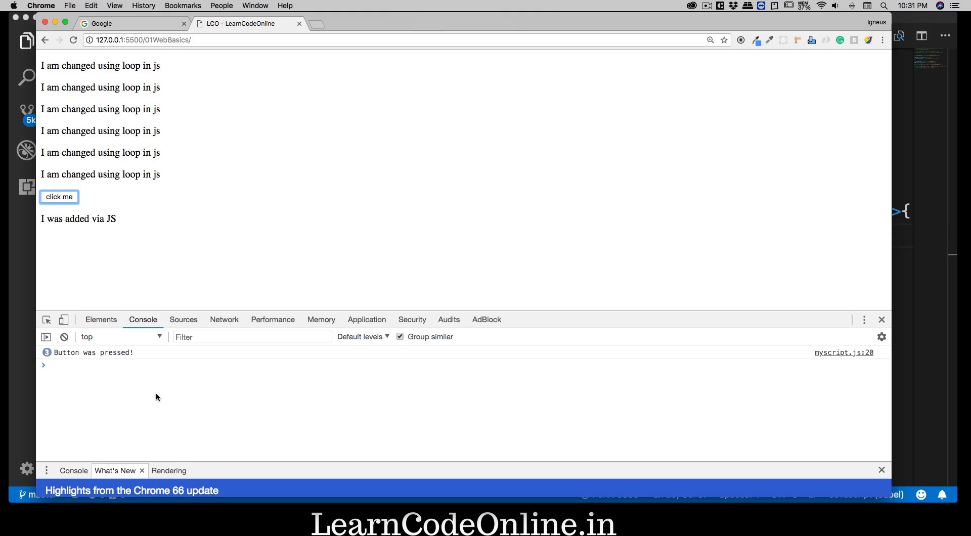
{"action": "mouse_move", "coordinate": [22, 326]}
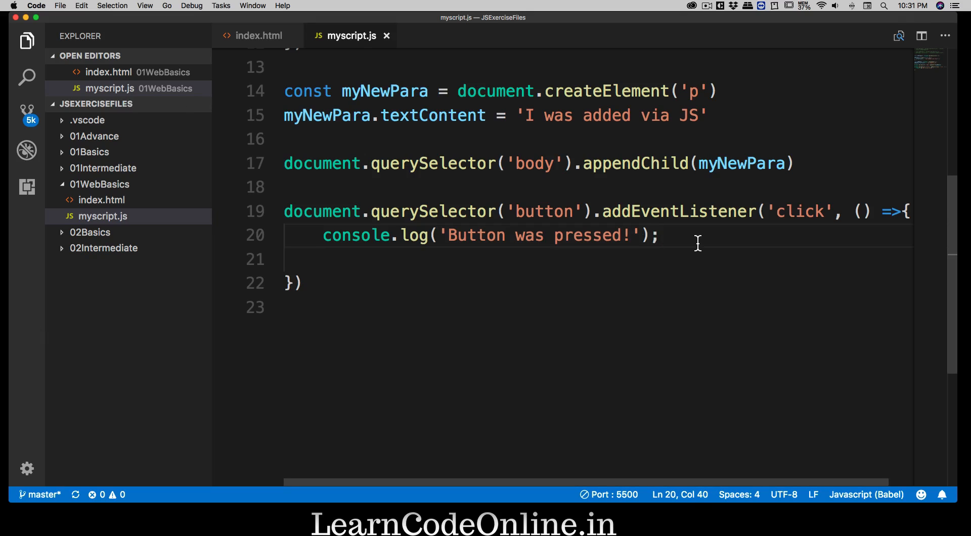
{"action": "mouse_move", "coordinate": [882, 213]}
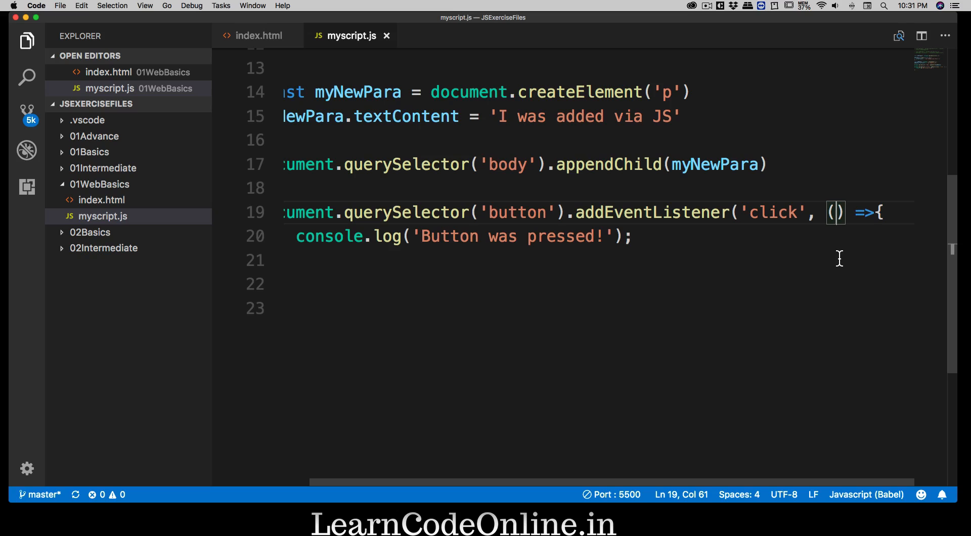
Give the arrow function an event parameter and log event instead of the message
{"action": "type", "text": "event"}
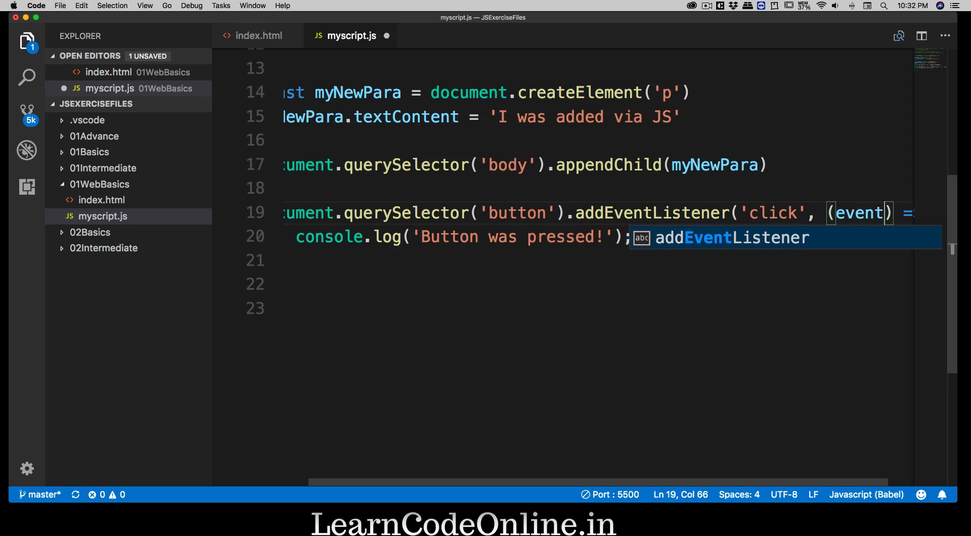
{"action": "mouse_move", "coordinate": [857, 213]}
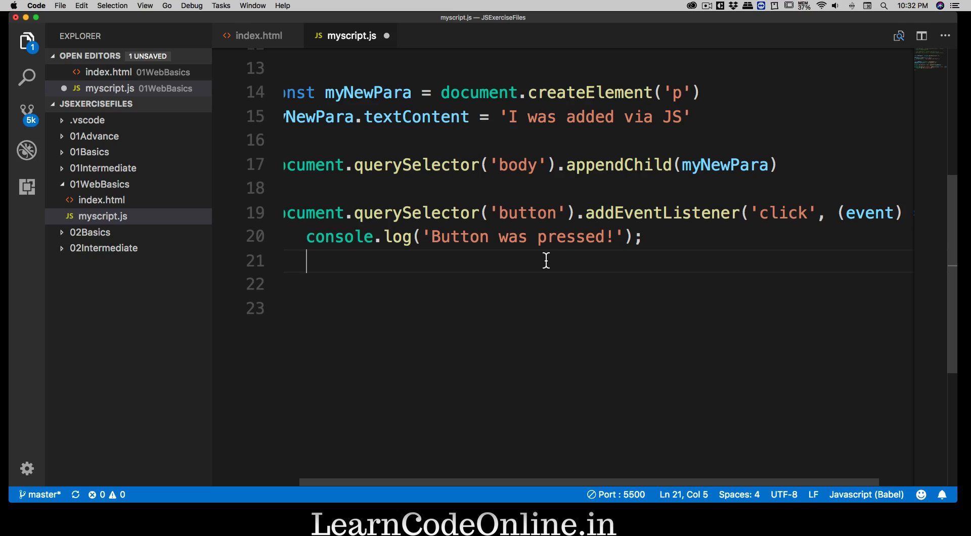
{"action": "mouse_move", "coordinate": [645, 242]}
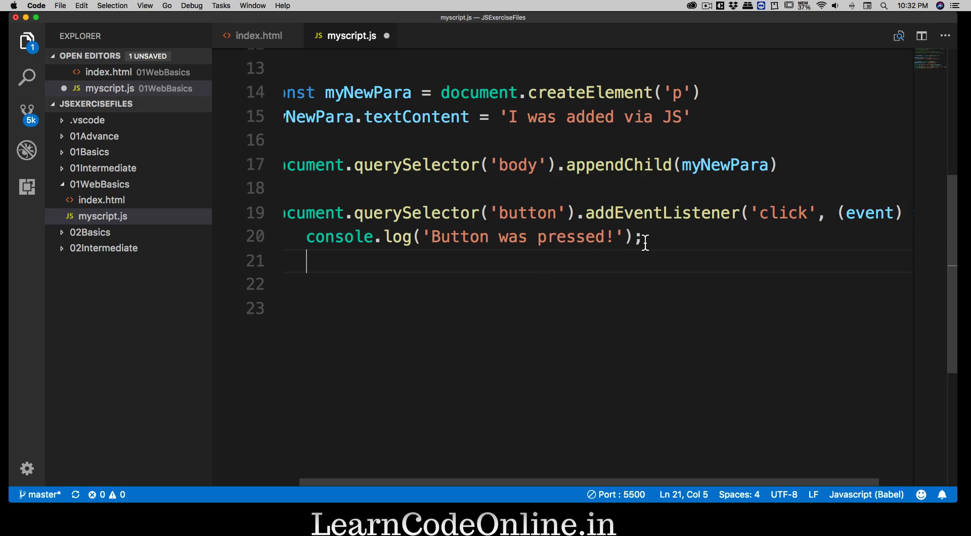
{"action": "left_click_drag", "start_coordinate": [365, 236], "coordinate": [644, 237]}
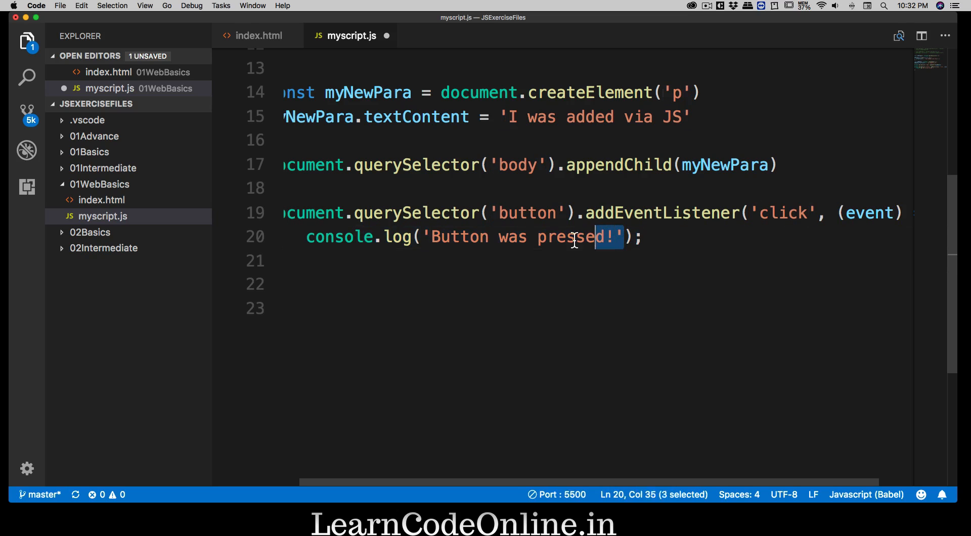
{"action": "type", "text": "eve"}
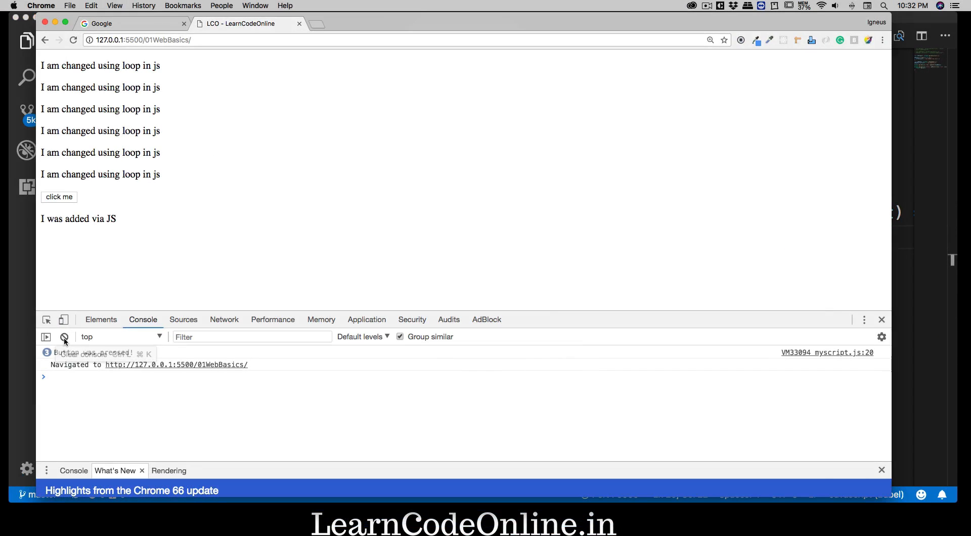
{"action": "left_click", "coordinate": [59, 197]}
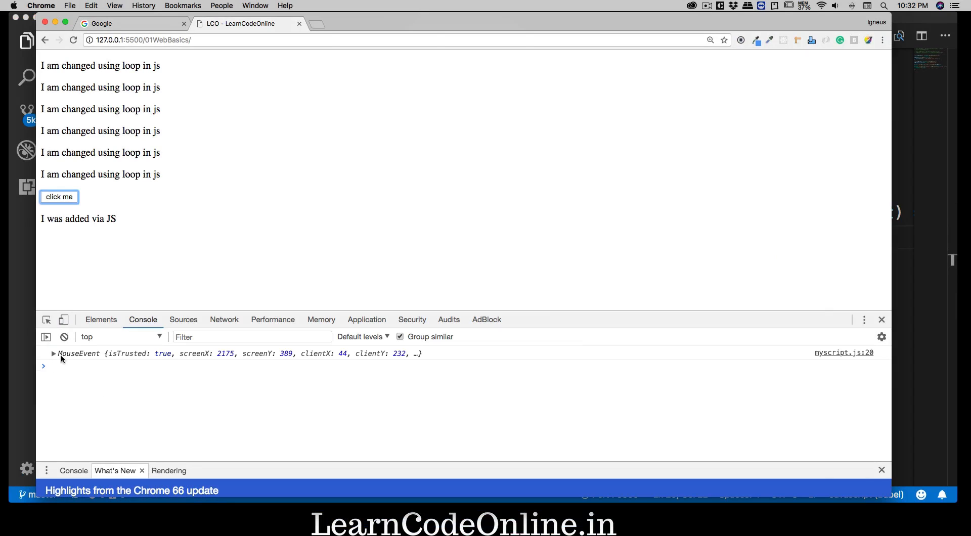
{"action": "left_click", "coordinate": [53, 353]}
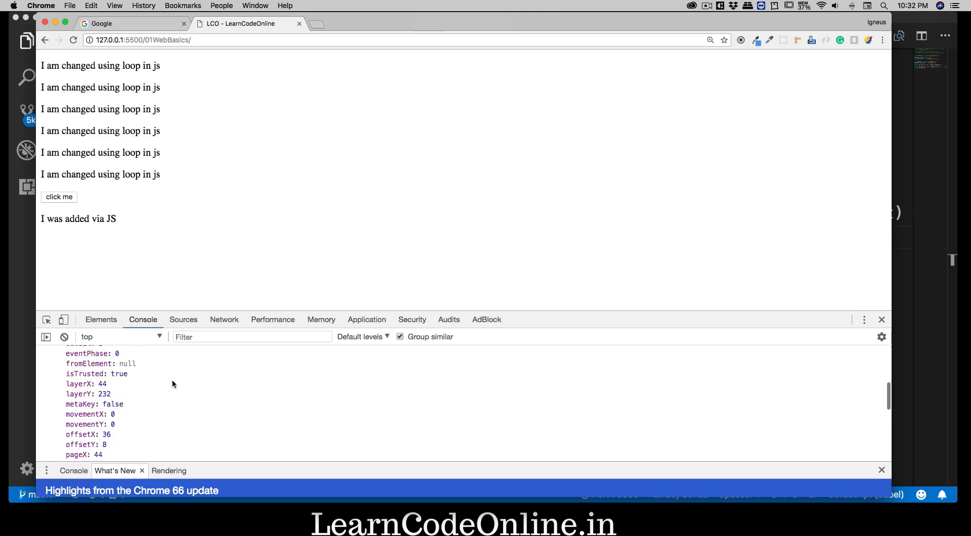
{"action": "scroll", "scroll_direction": "down", "scroll_amount": 3}
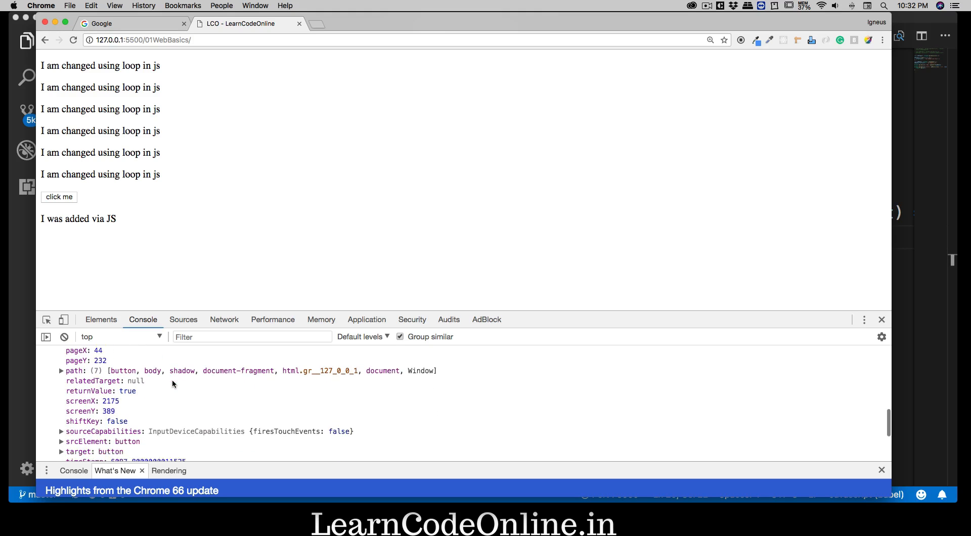
{"action": "scroll", "scroll_direction": "down", "scroll_amount": 3}
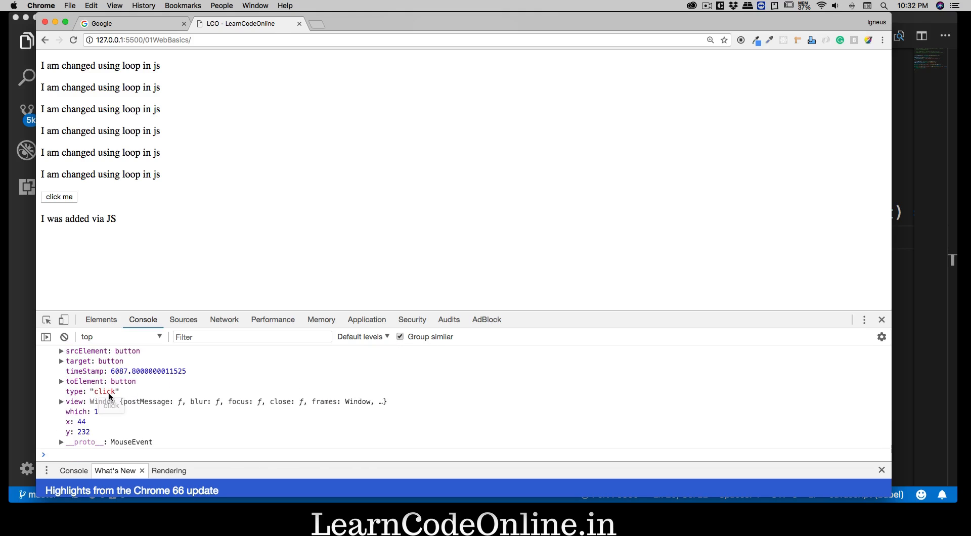
{"action": "mouse_move", "coordinate": [222, 405]}
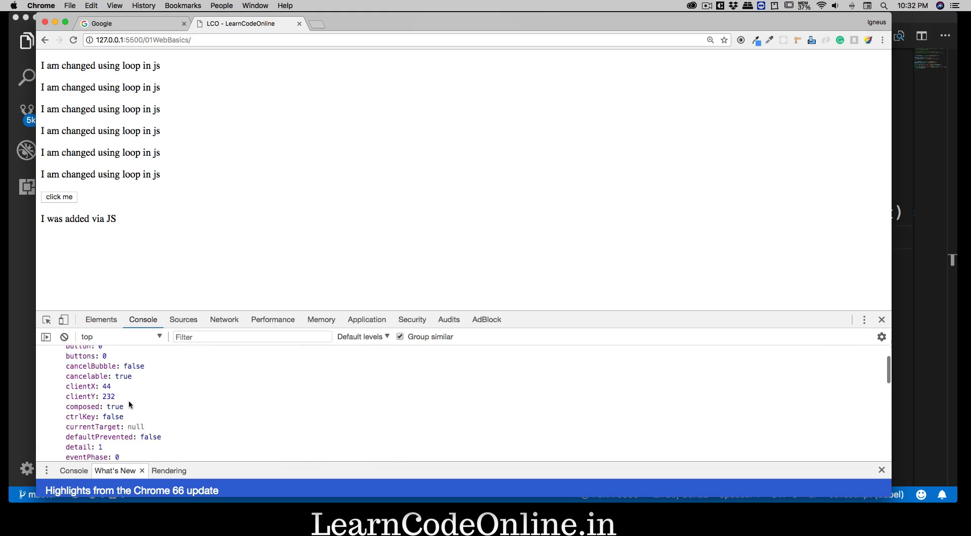
{"action": "scroll", "scroll_direction": "down", "scroll_amount": 3}
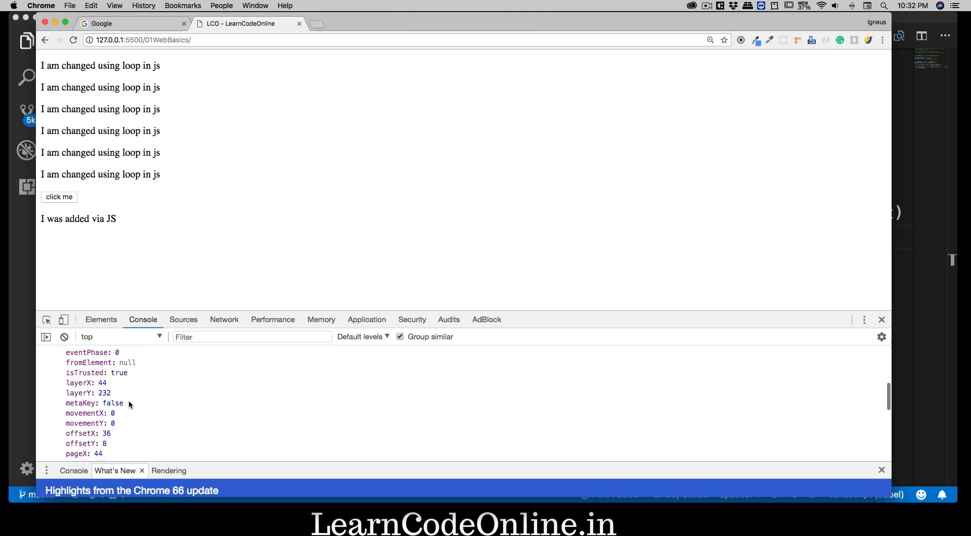
{"action": "scroll", "scroll_direction": "down", "scroll_amount": 3}
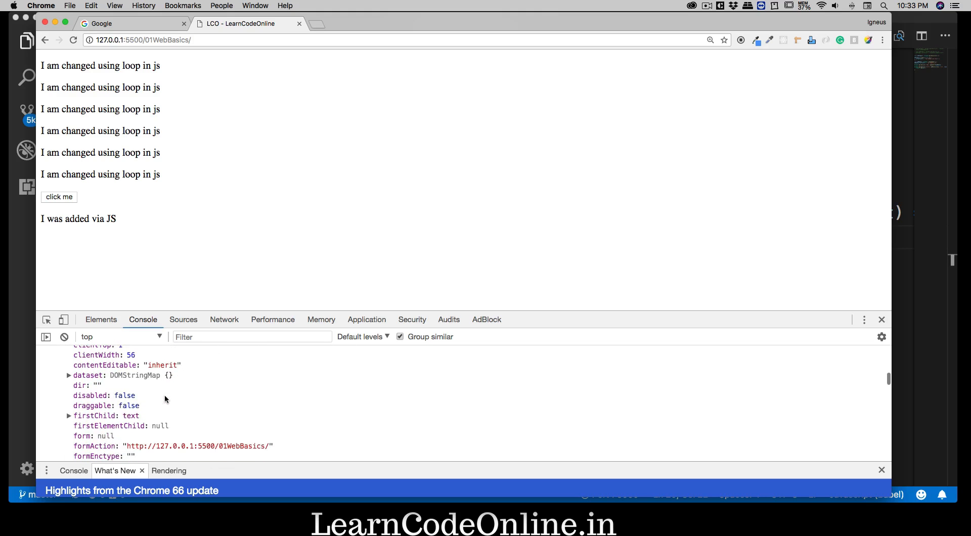
{"action": "scroll", "scroll_direction": "down", "scroll_amount": 3}
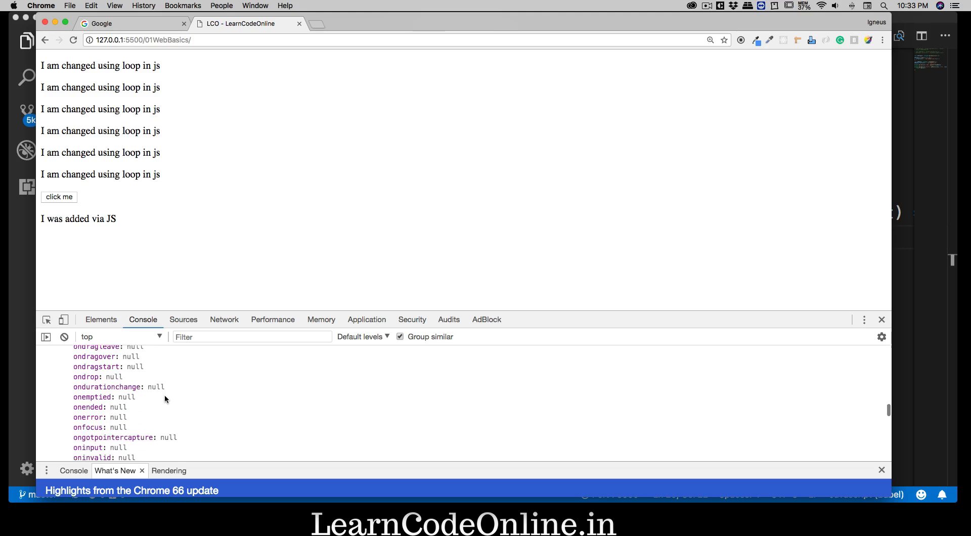
{"action": "scroll", "scroll_direction": "down", "scroll_amount": 3}
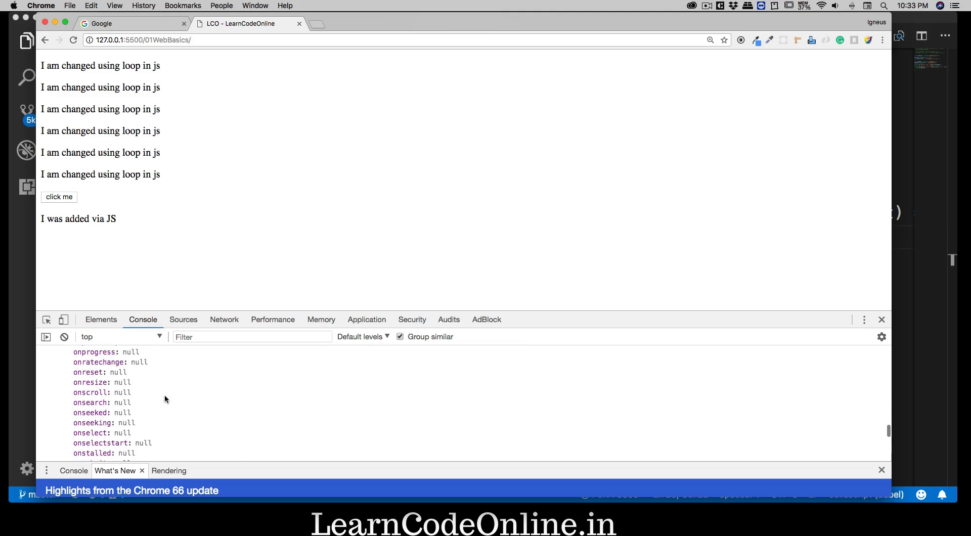
{"action": "scroll", "scroll_direction": "down", "scroll_amount": 3}
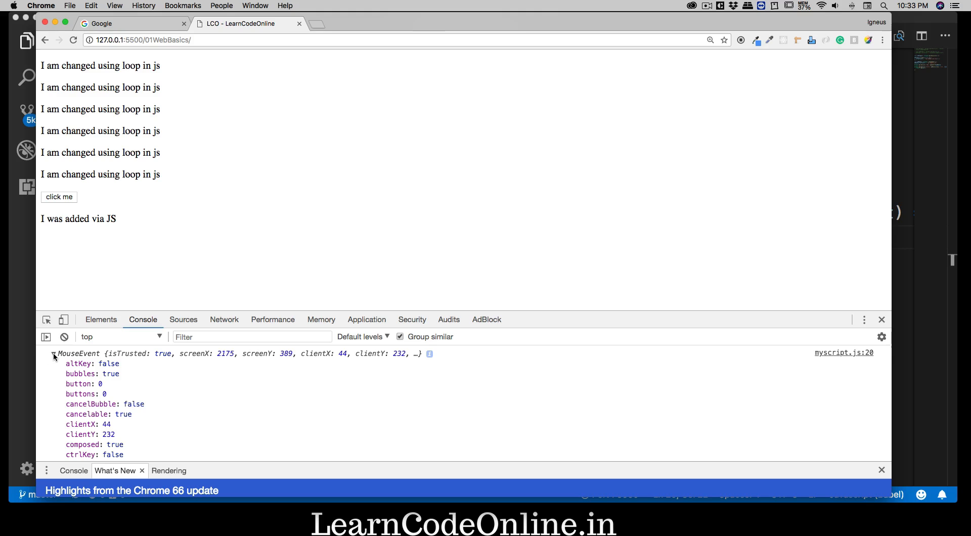
{"action": "left_click", "coordinate": [54, 353]}
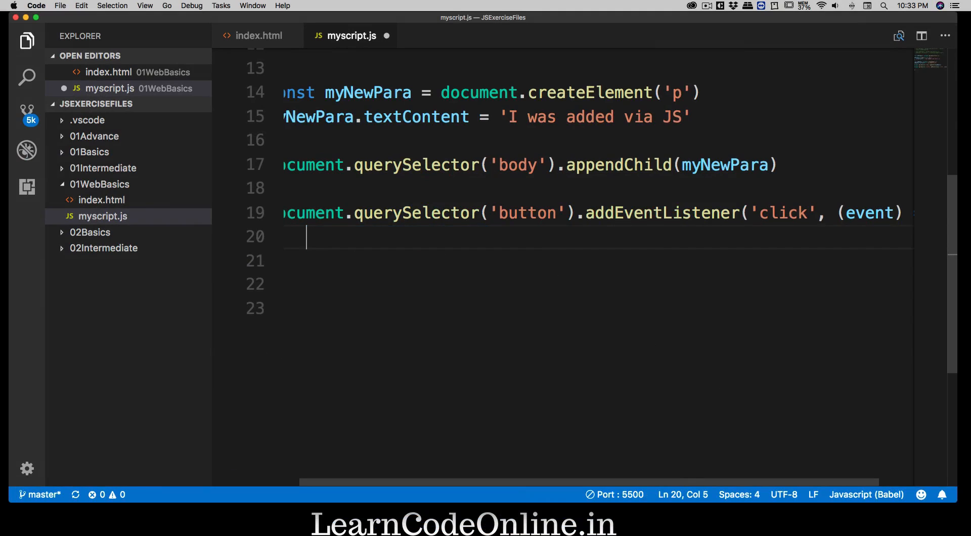
Type event.target.textContent = 'I was clicked' inside the listener using autocomplete
{"action": "type", "text": "eve"}
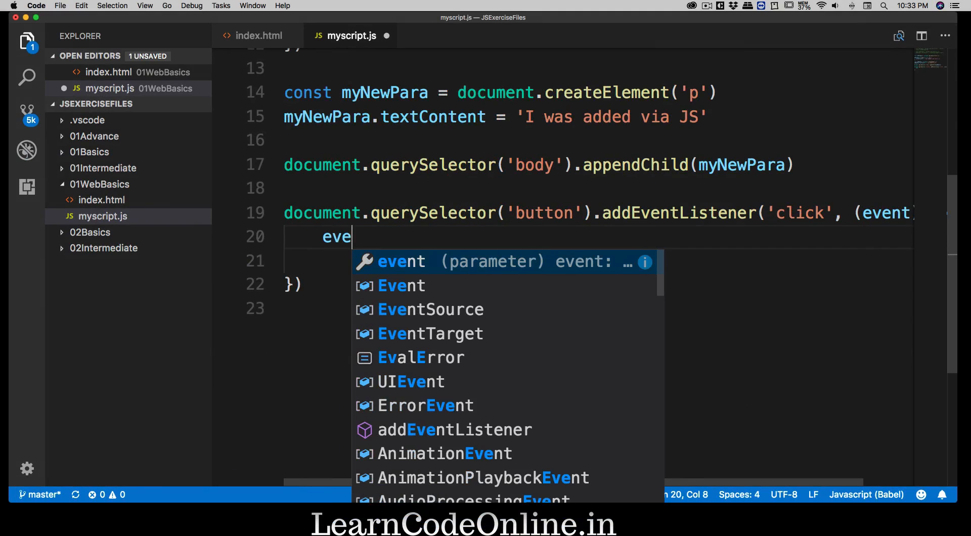
{"action": "type", "text": "nt"}
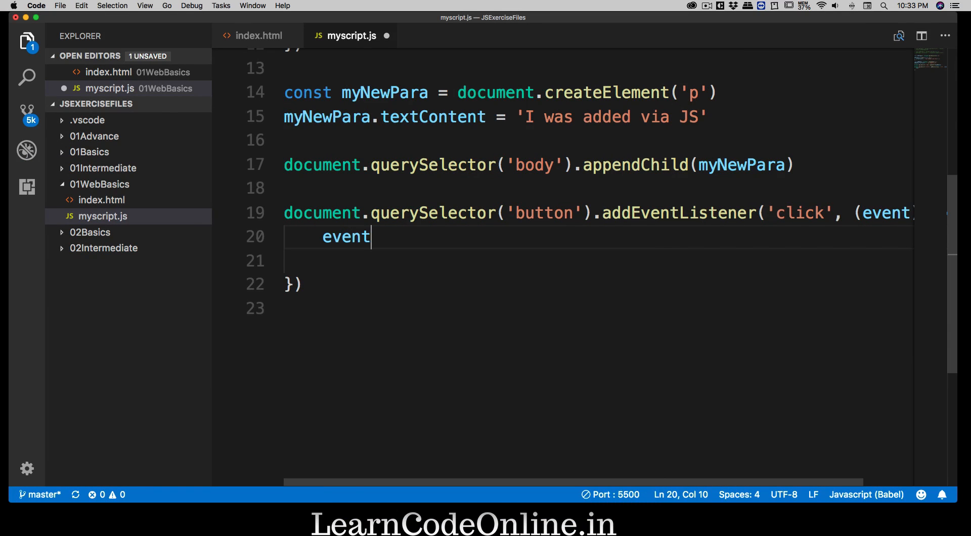
{"action": "type", "text": "."}
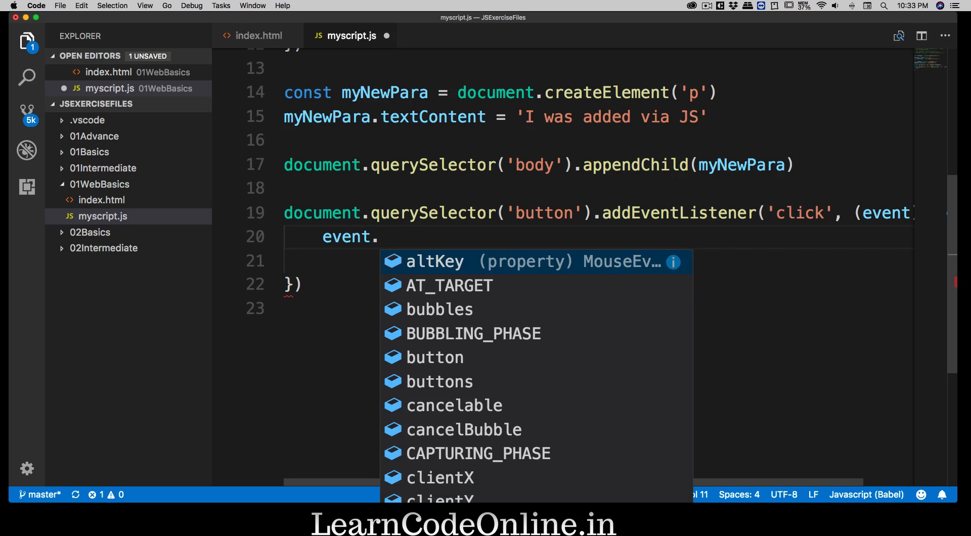
{"action": "type", "text": "ta"}
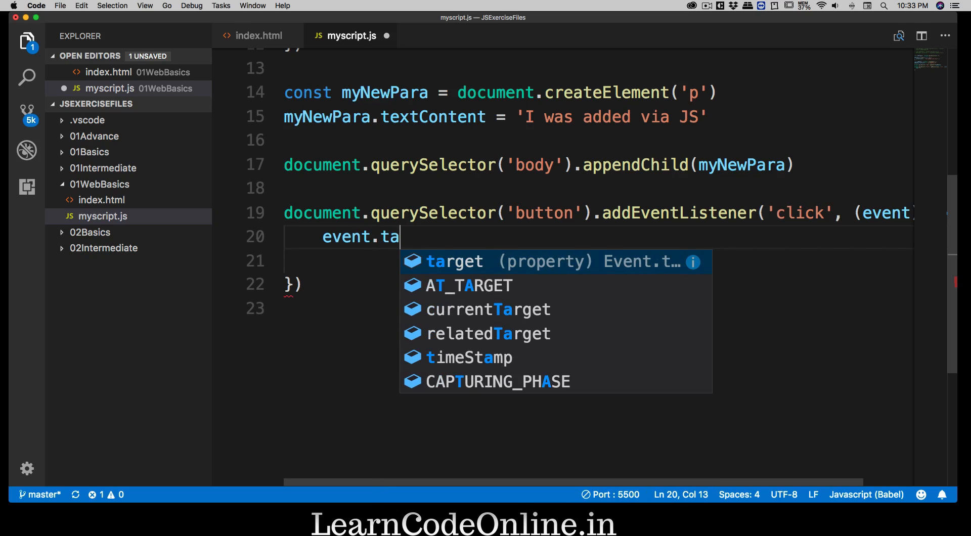
{"action": "key", "text": "Tab"}
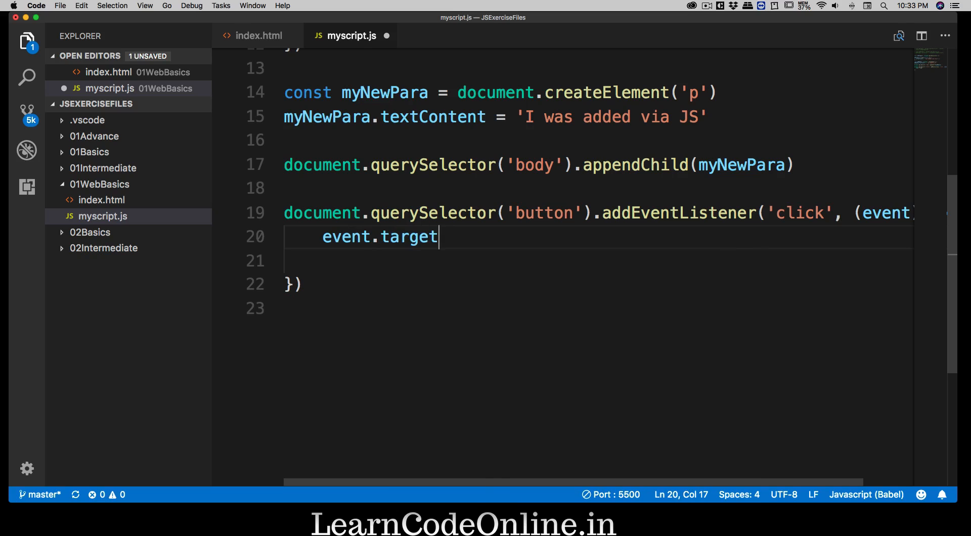
{"action": "type", "text": "."}
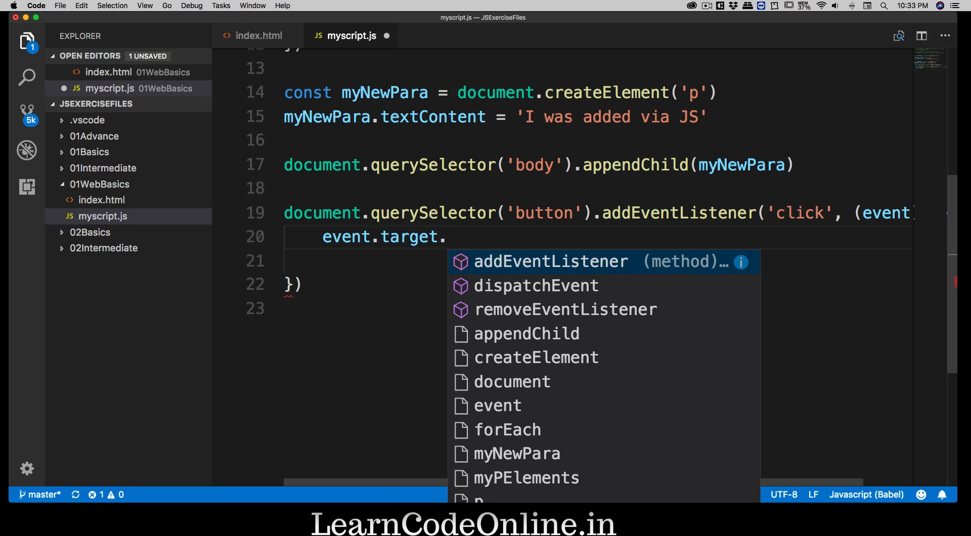
{"action": "type", "text": "textContent ="}
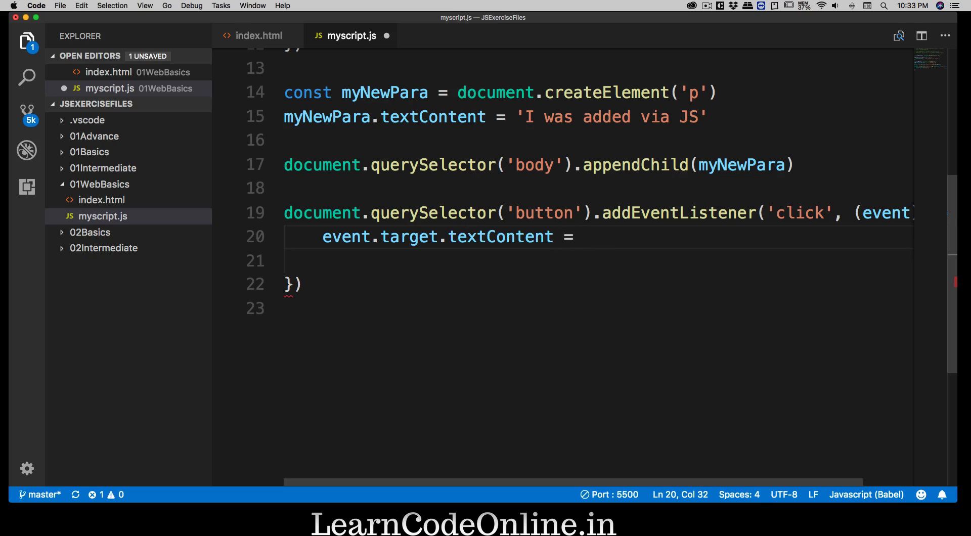
{"action": "type", "text": "'I '"}
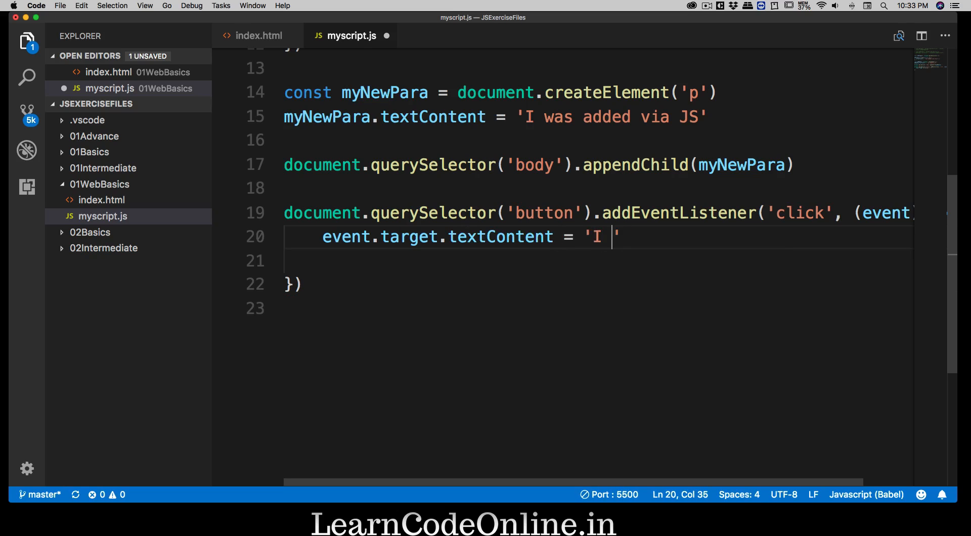
{"action": "type", "text": "was clicked"}
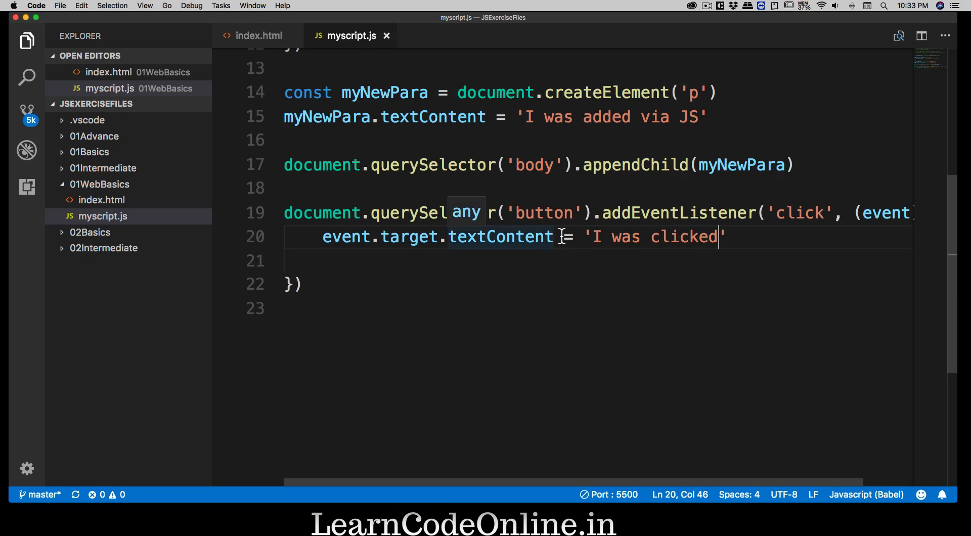
Select words on line 19, end the statement with a semicolon, and glance at index.html
{"action": "double_click", "coordinate": [543, 212]}
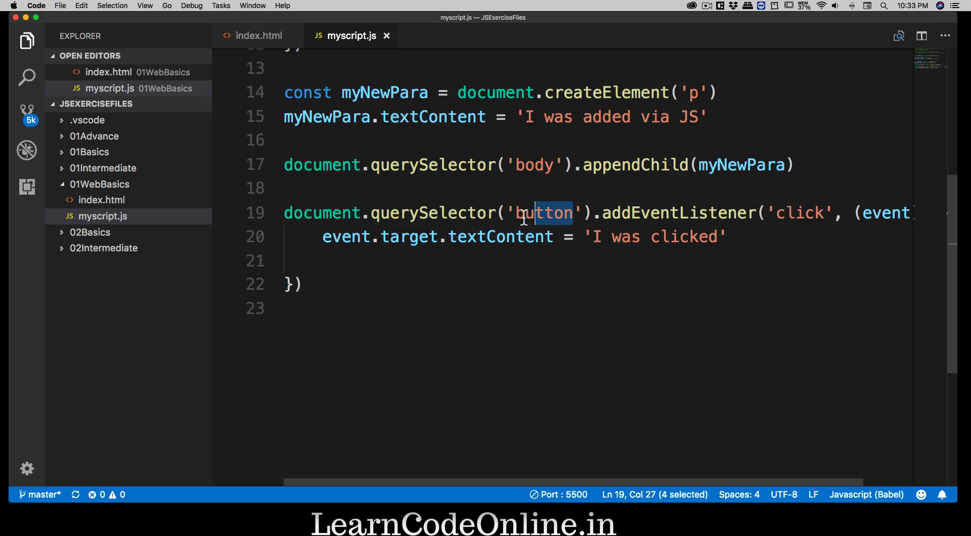
{"action": "double_click", "coordinate": [678, 212]}
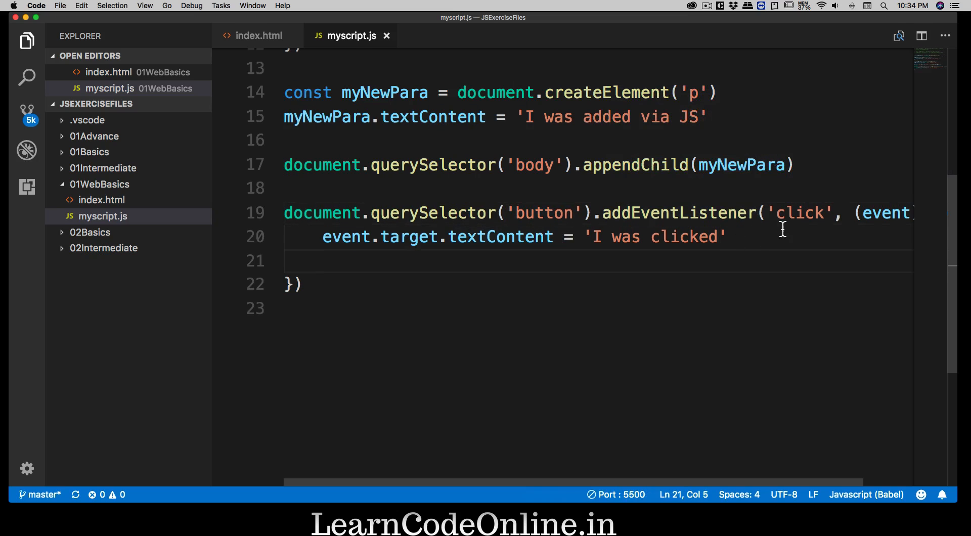
{"action": "double_click", "coordinate": [800, 213]}
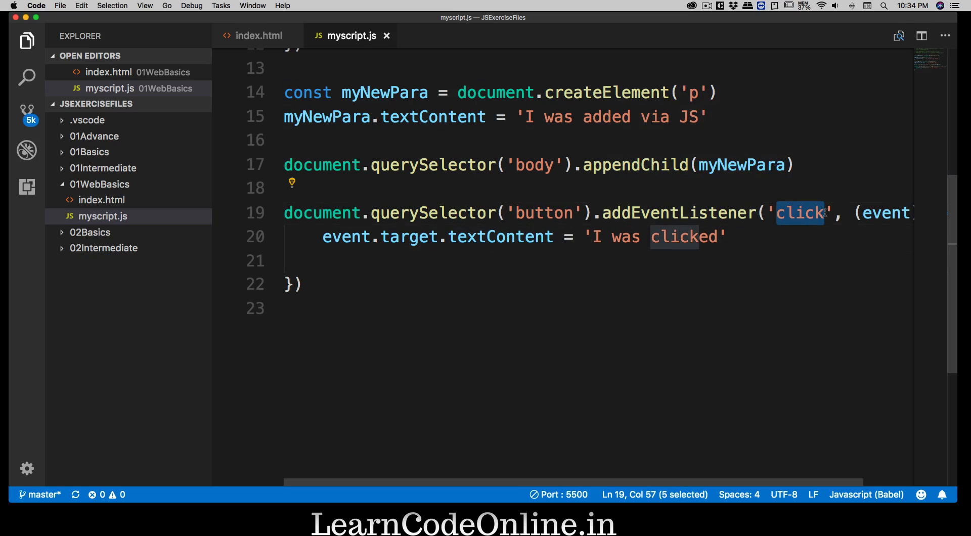
{"action": "scroll", "scroll_direction": "right", "scroll_amount": 3}
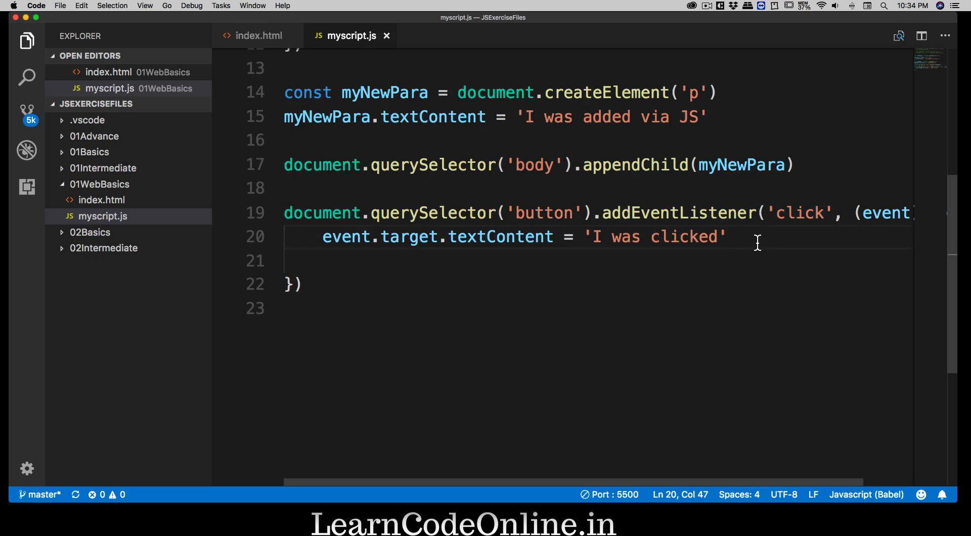
{"action": "type", "text": ";"}
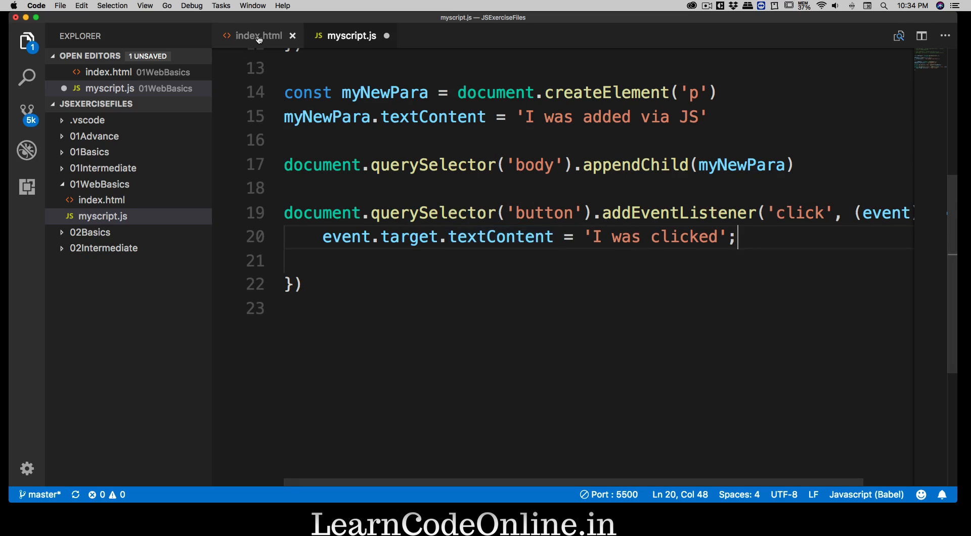
{"action": "left_click", "coordinate": [255, 36]}
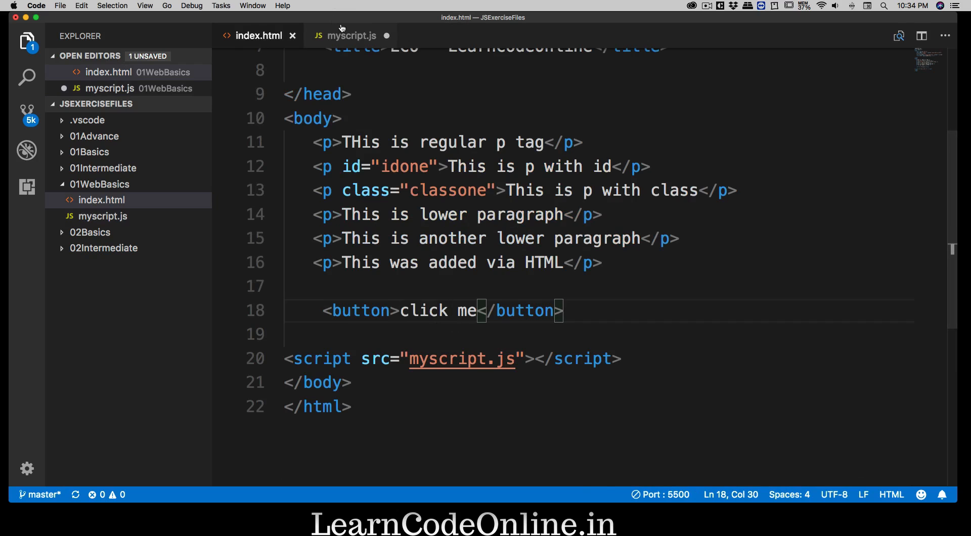
{"action": "left_click", "coordinate": [350, 35]}
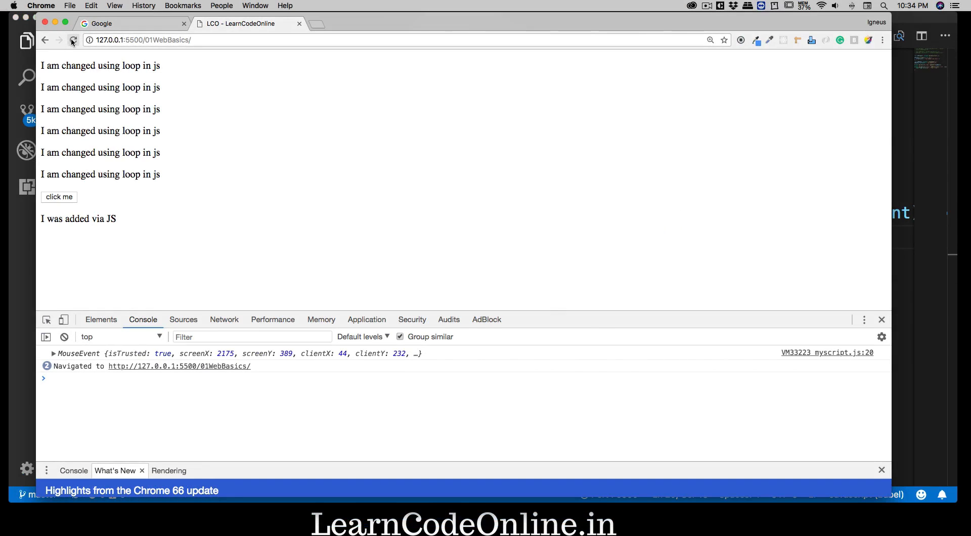
Reload Chrome, press the button to see it read 'I was clicked', then return to VS Code
{"action": "left_click", "coordinate": [73, 39]}
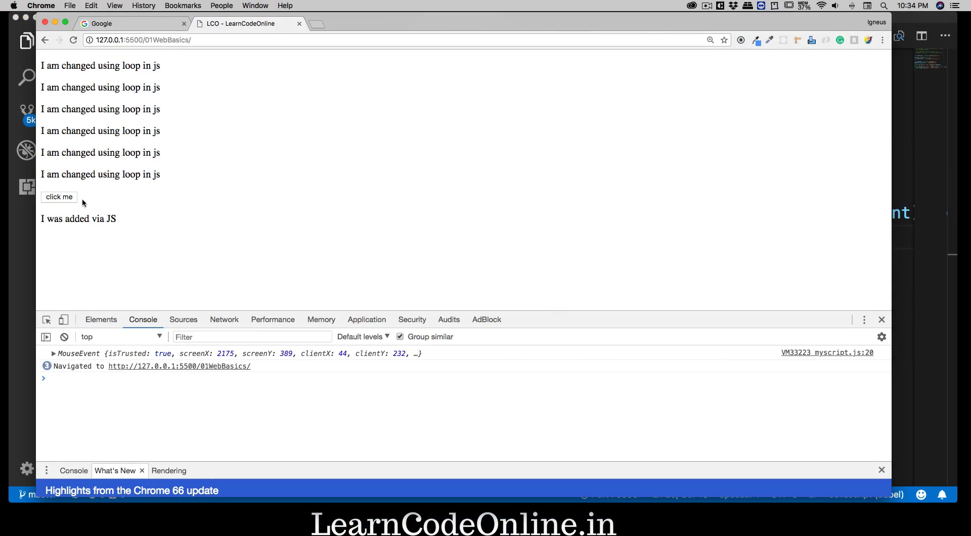
{"action": "left_click", "coordinate": [59, 197]}
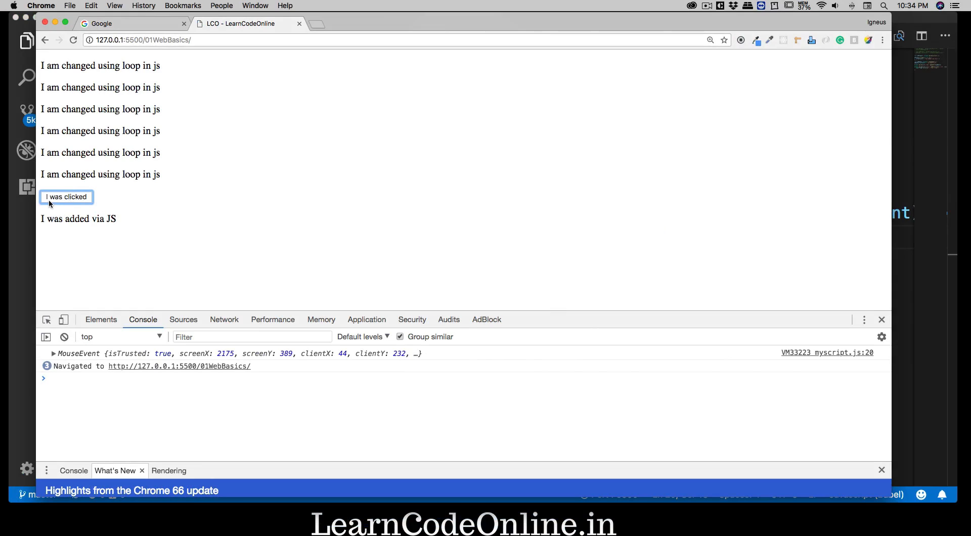
{"action": "mouse_move", "coordinate": [199, 226]}
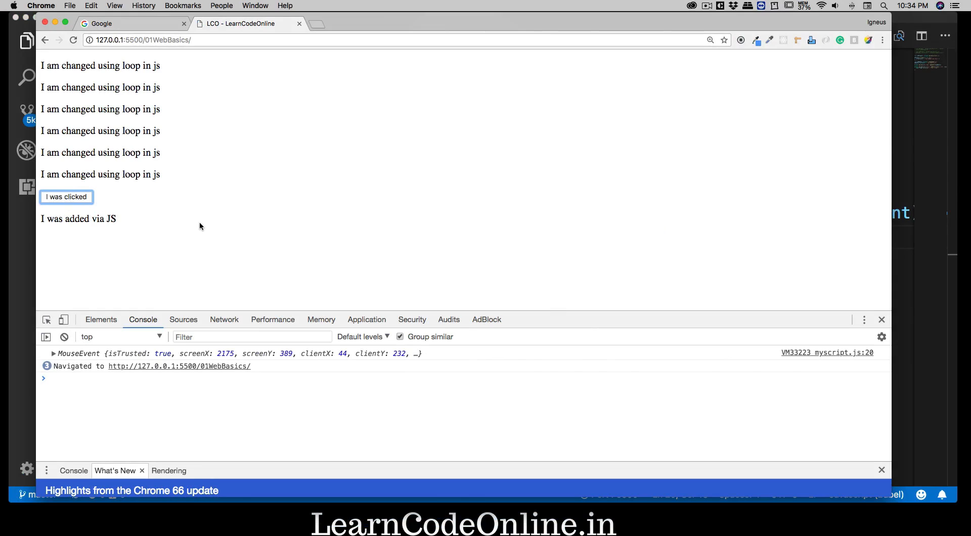
{"action": "key", "text": "cmd+tab"}
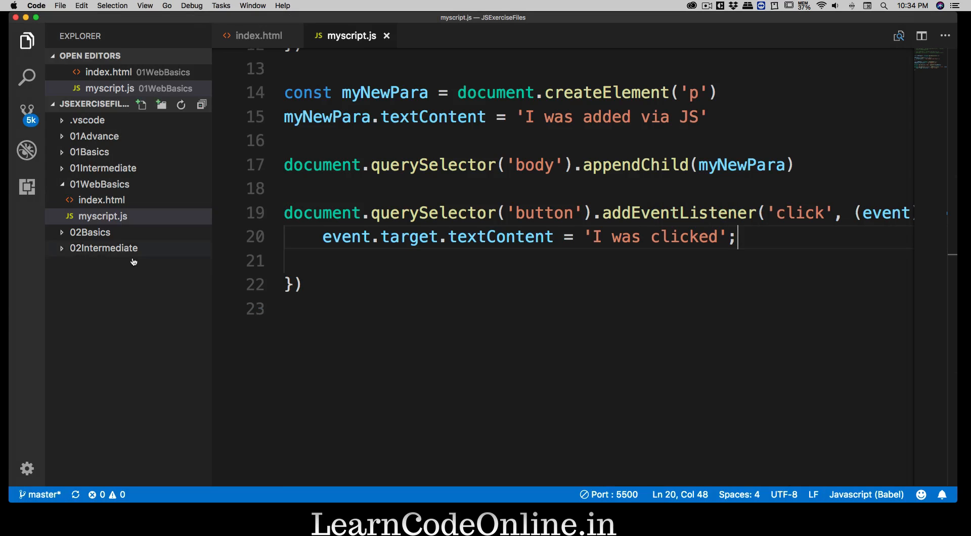